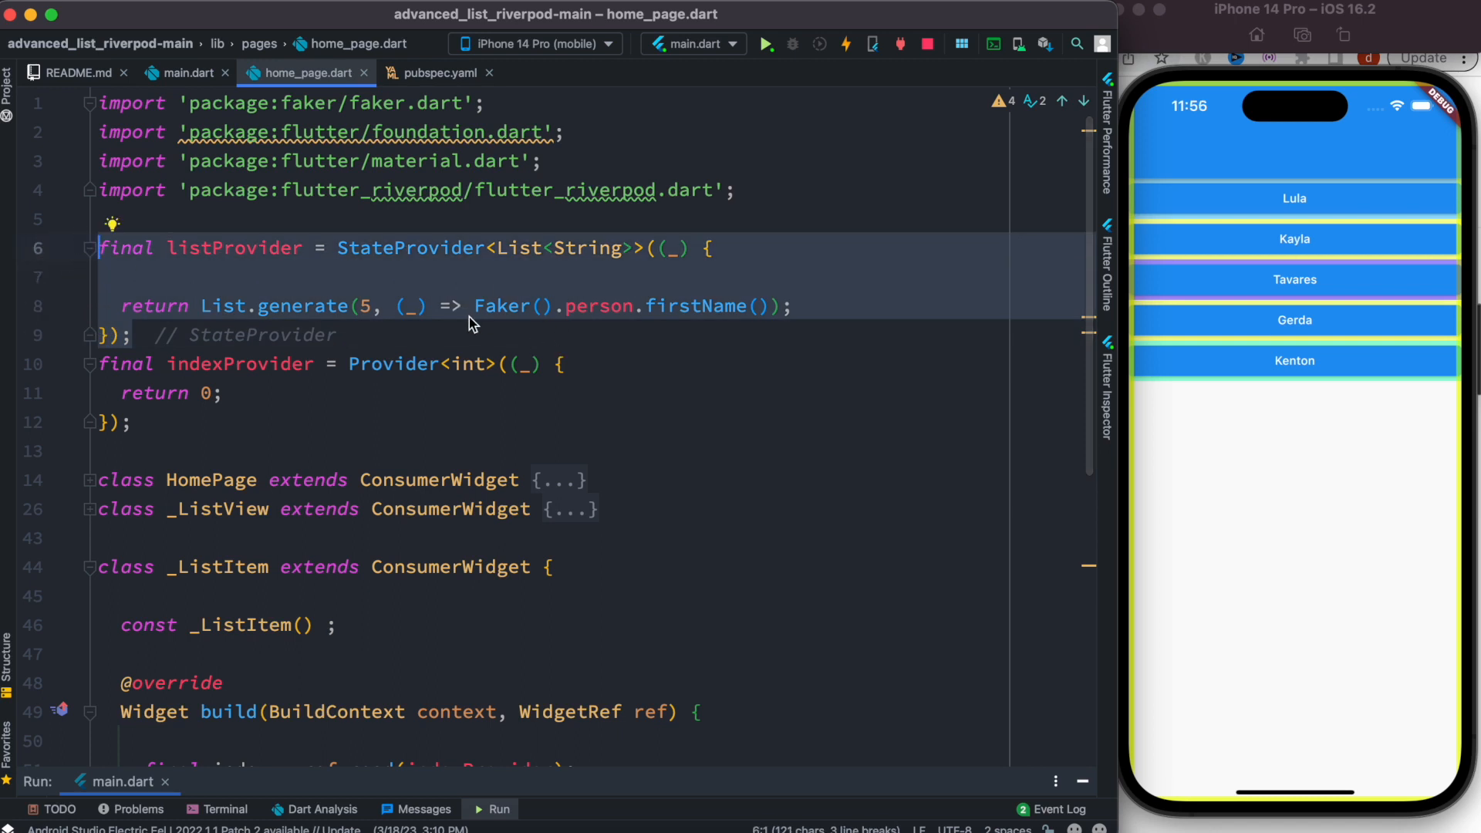
mouse_move(543, 315)
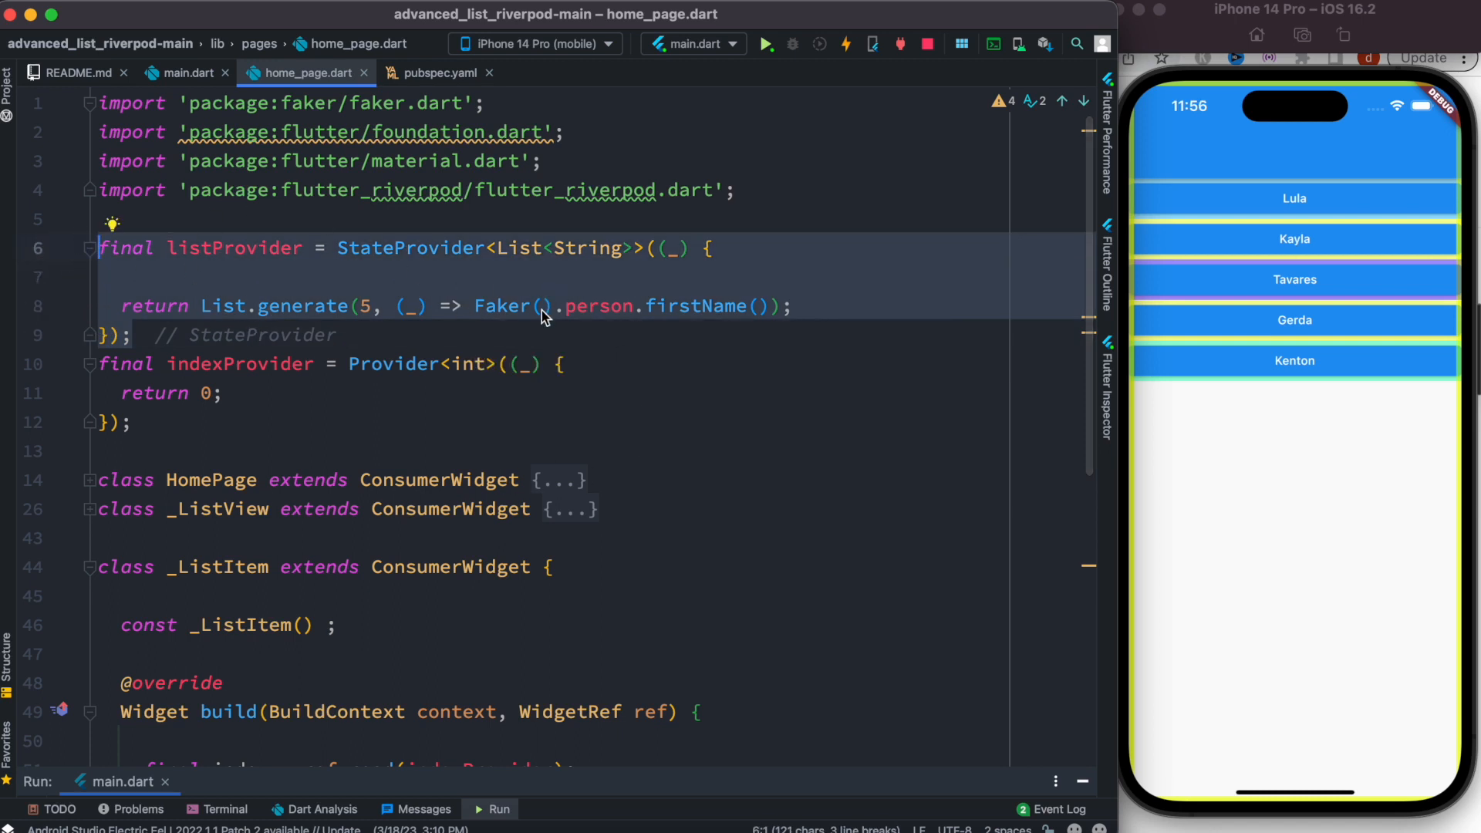
mouse_move(515, 349)
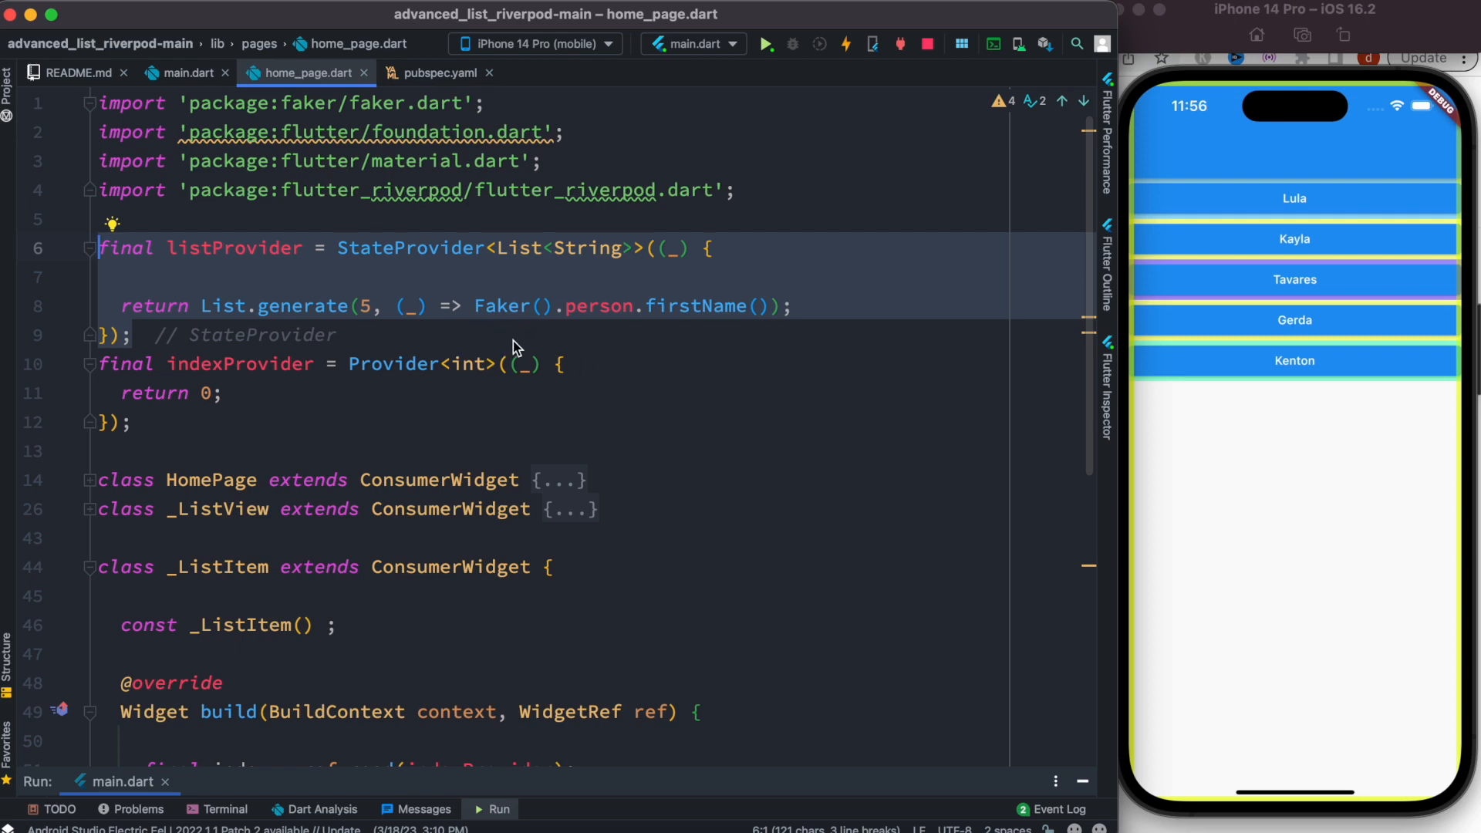
mouse_move(528, 341)
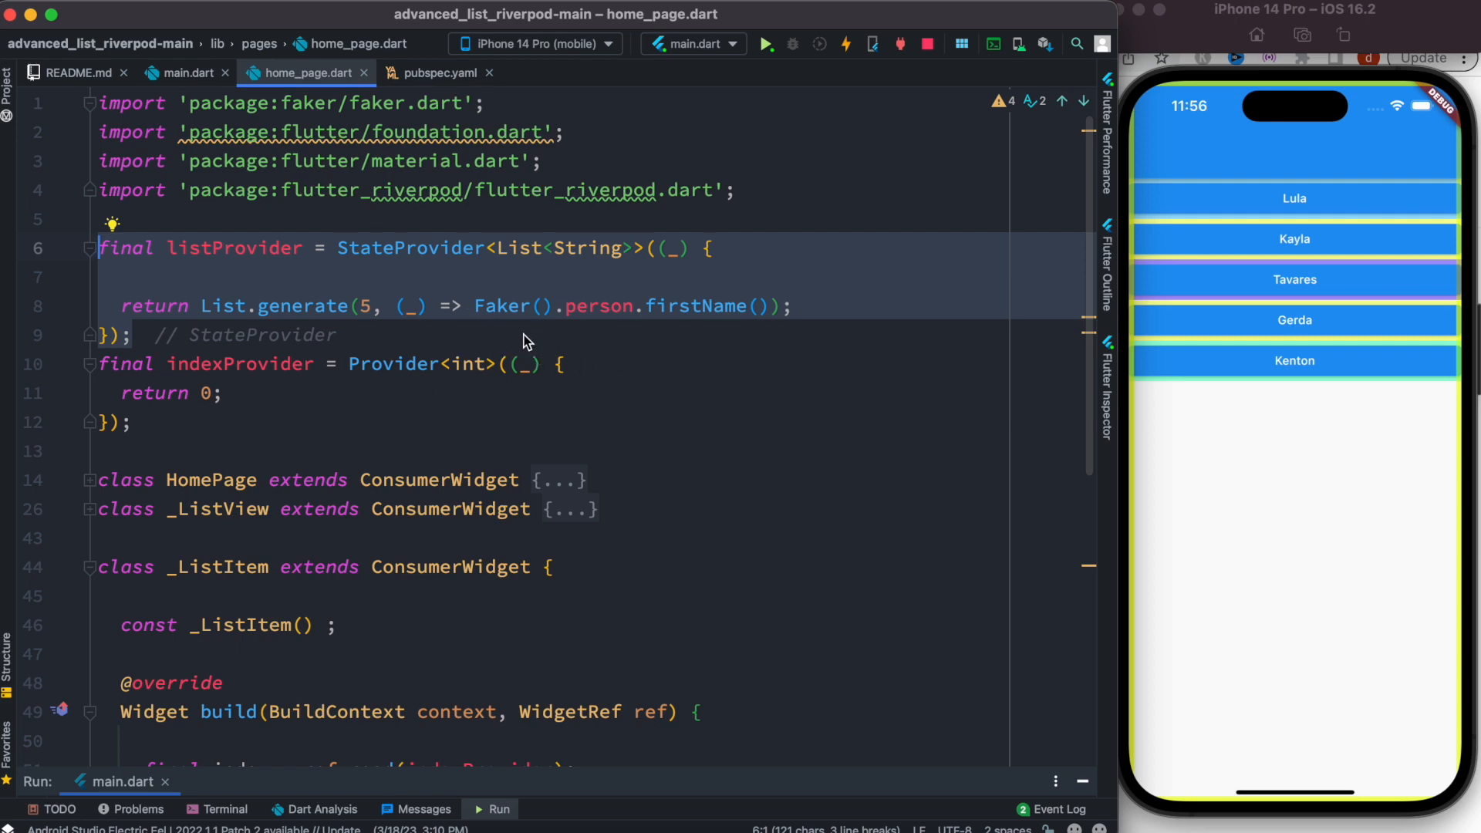
mouse_move(555, 322)
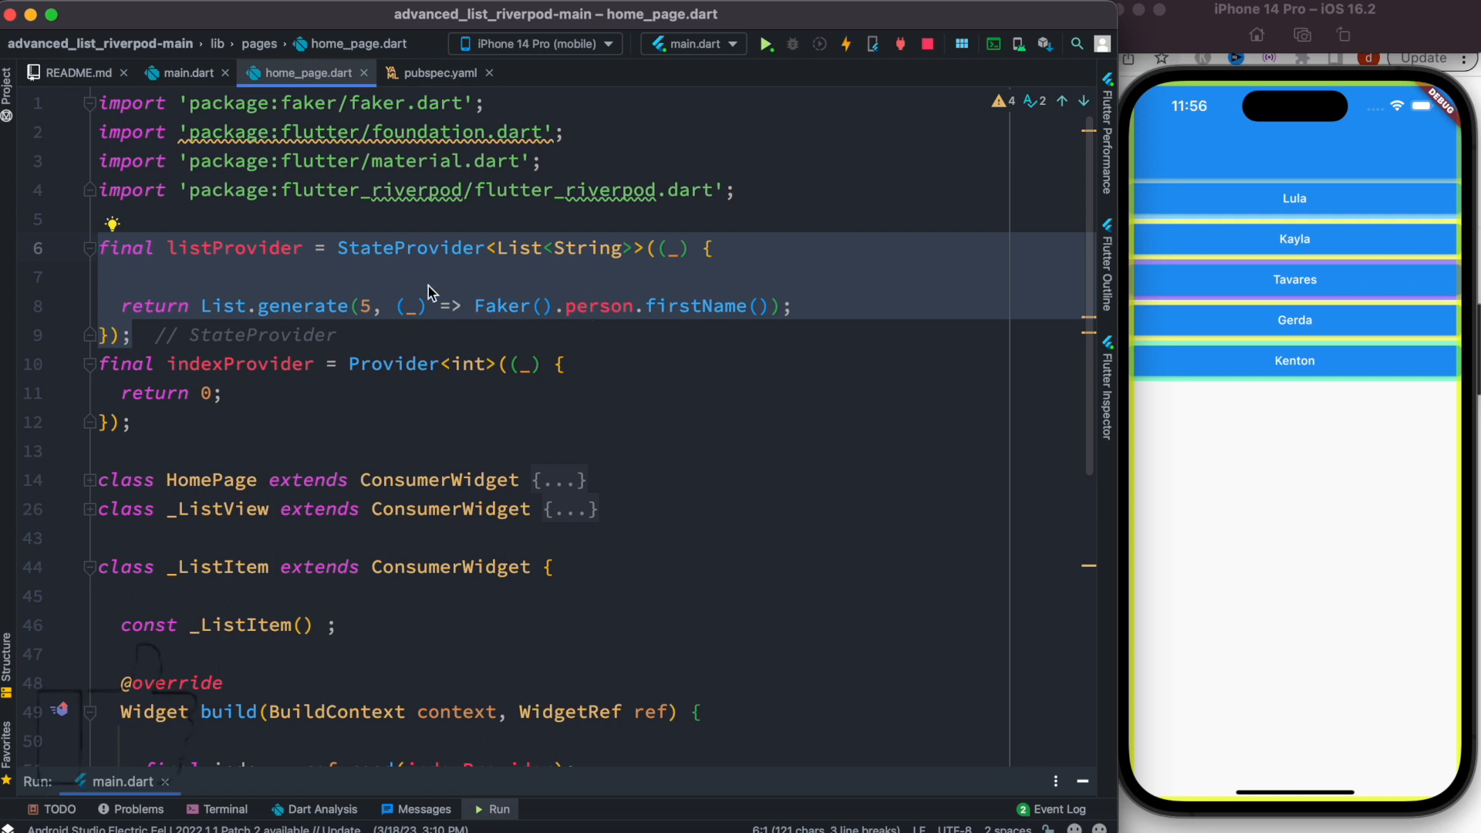
mouse_move(256, 290)
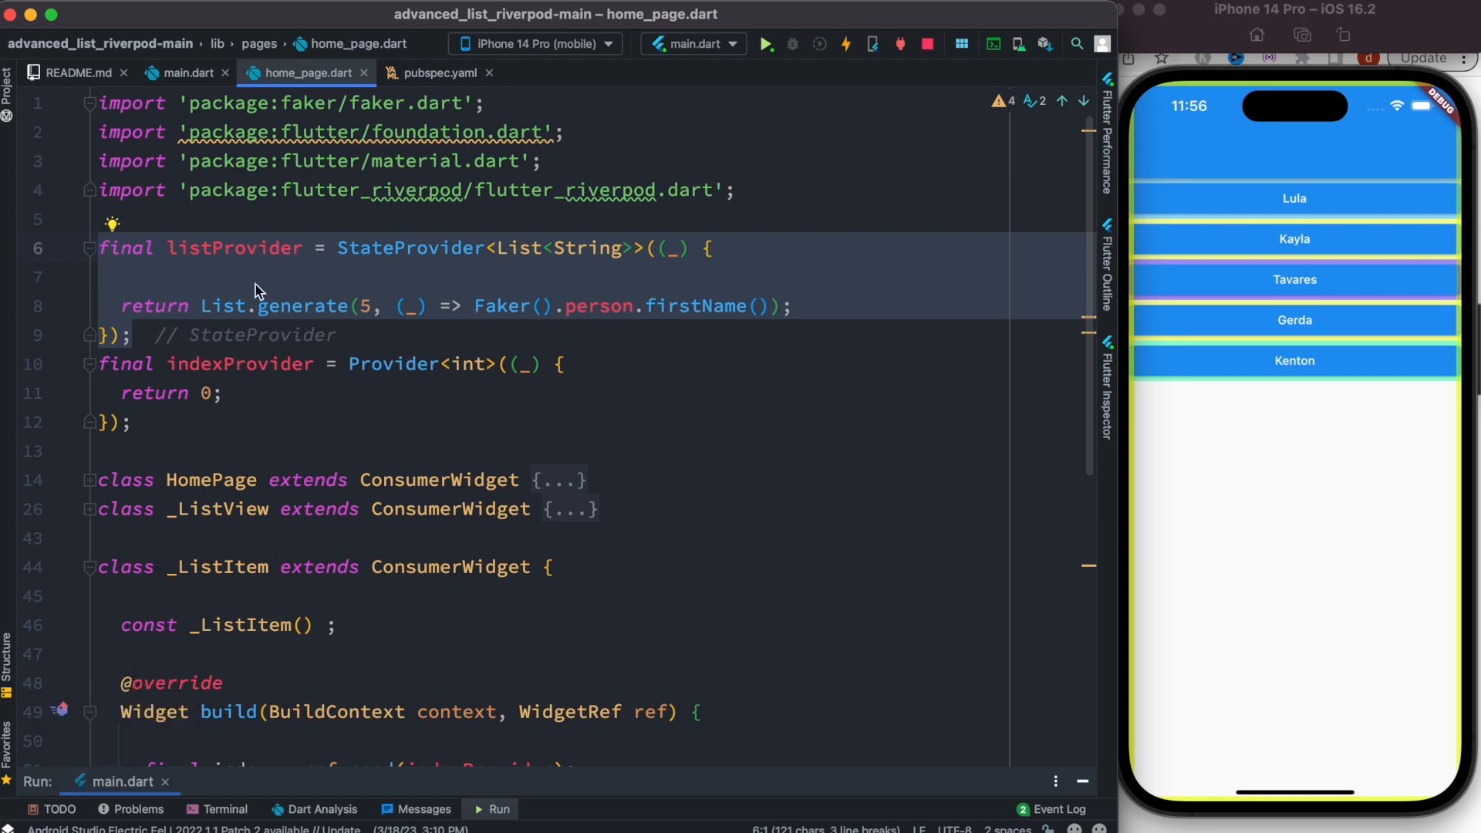
mouse_move(238, 248)
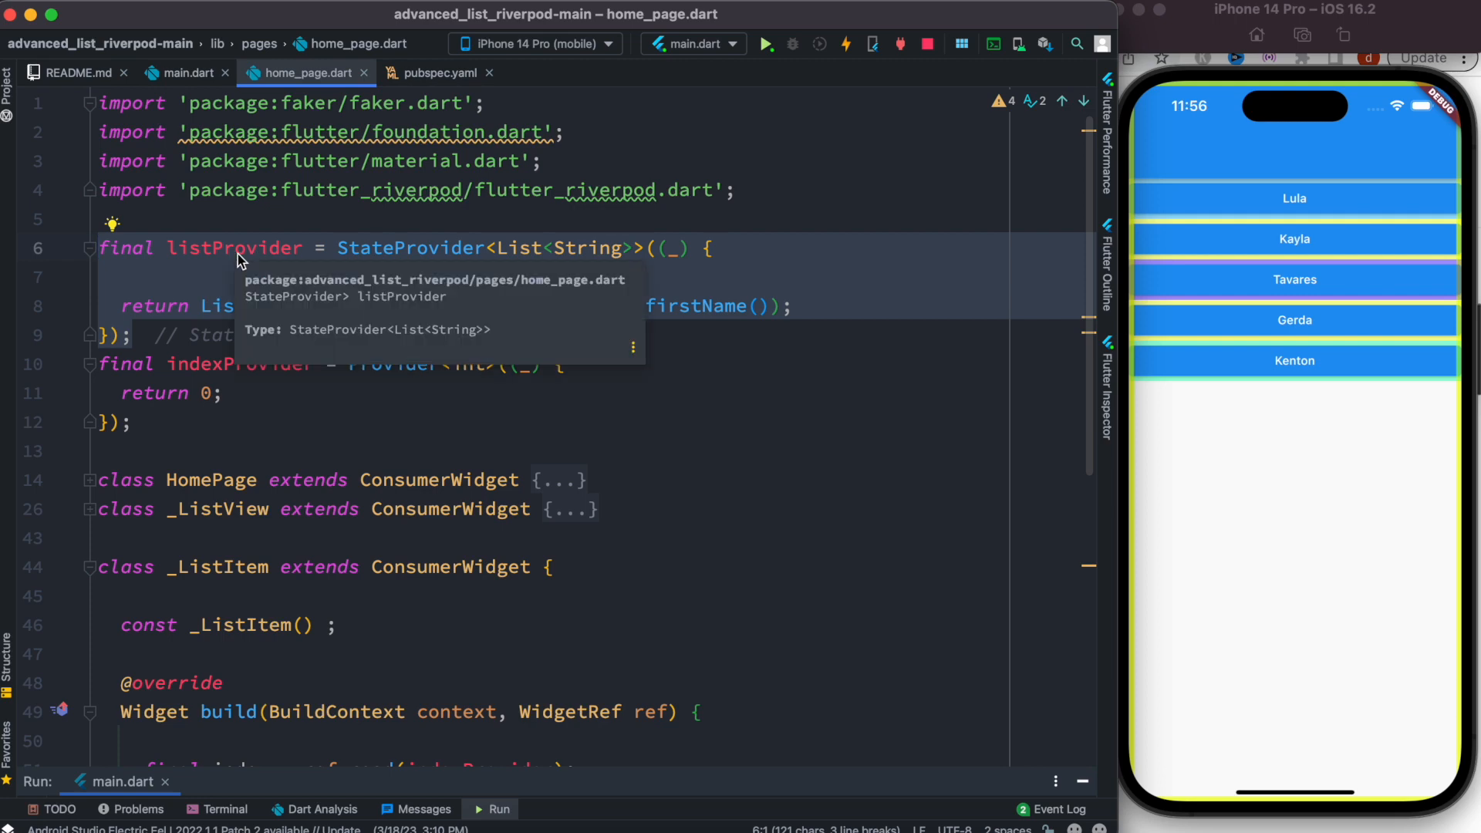
mouse_move(167, 441)
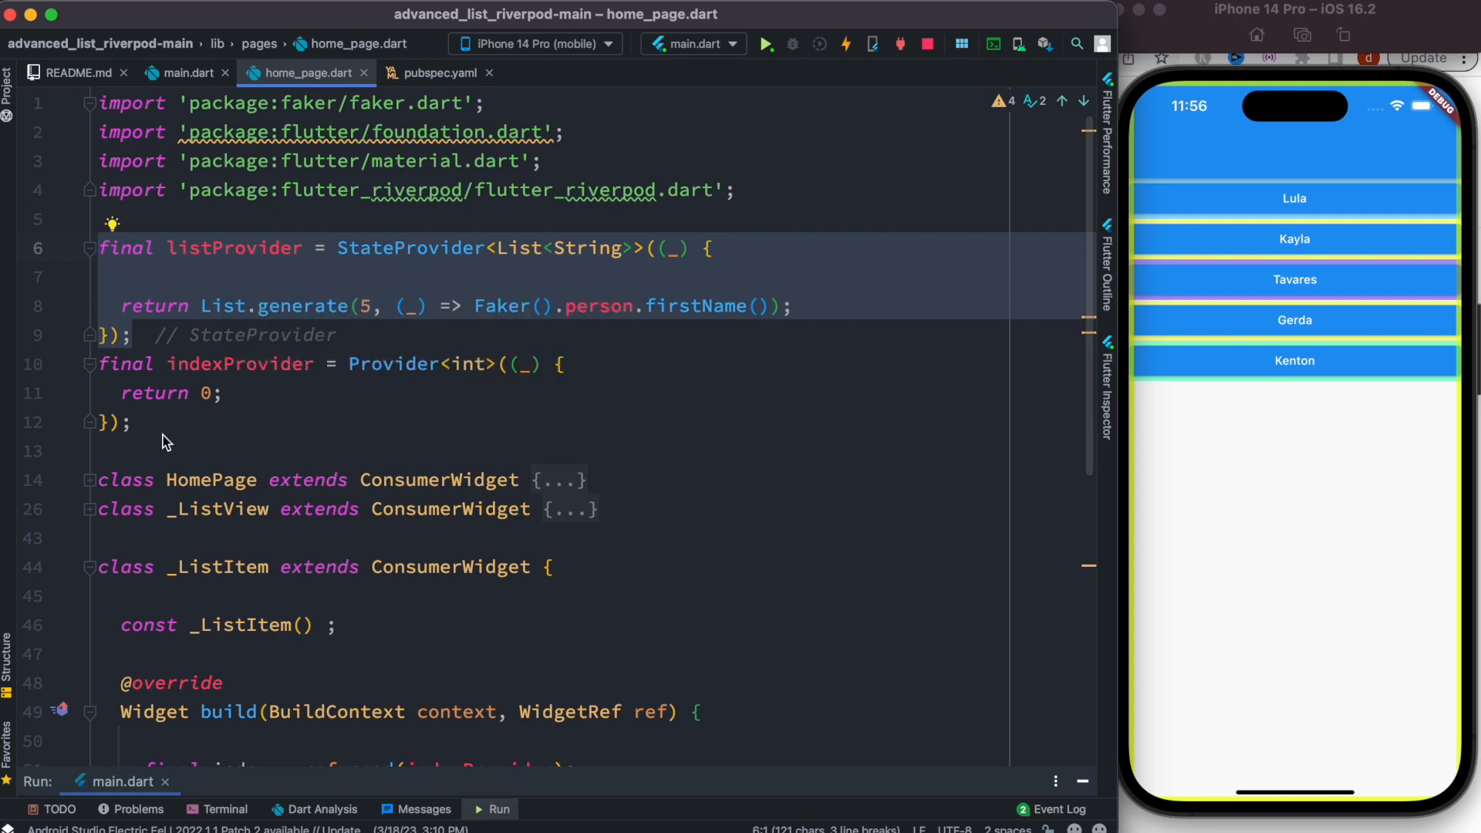
Step: Tap the last list item's button twice in the simulator, renaming Kenton to Rachael then Aidan
scroll("down", 3)
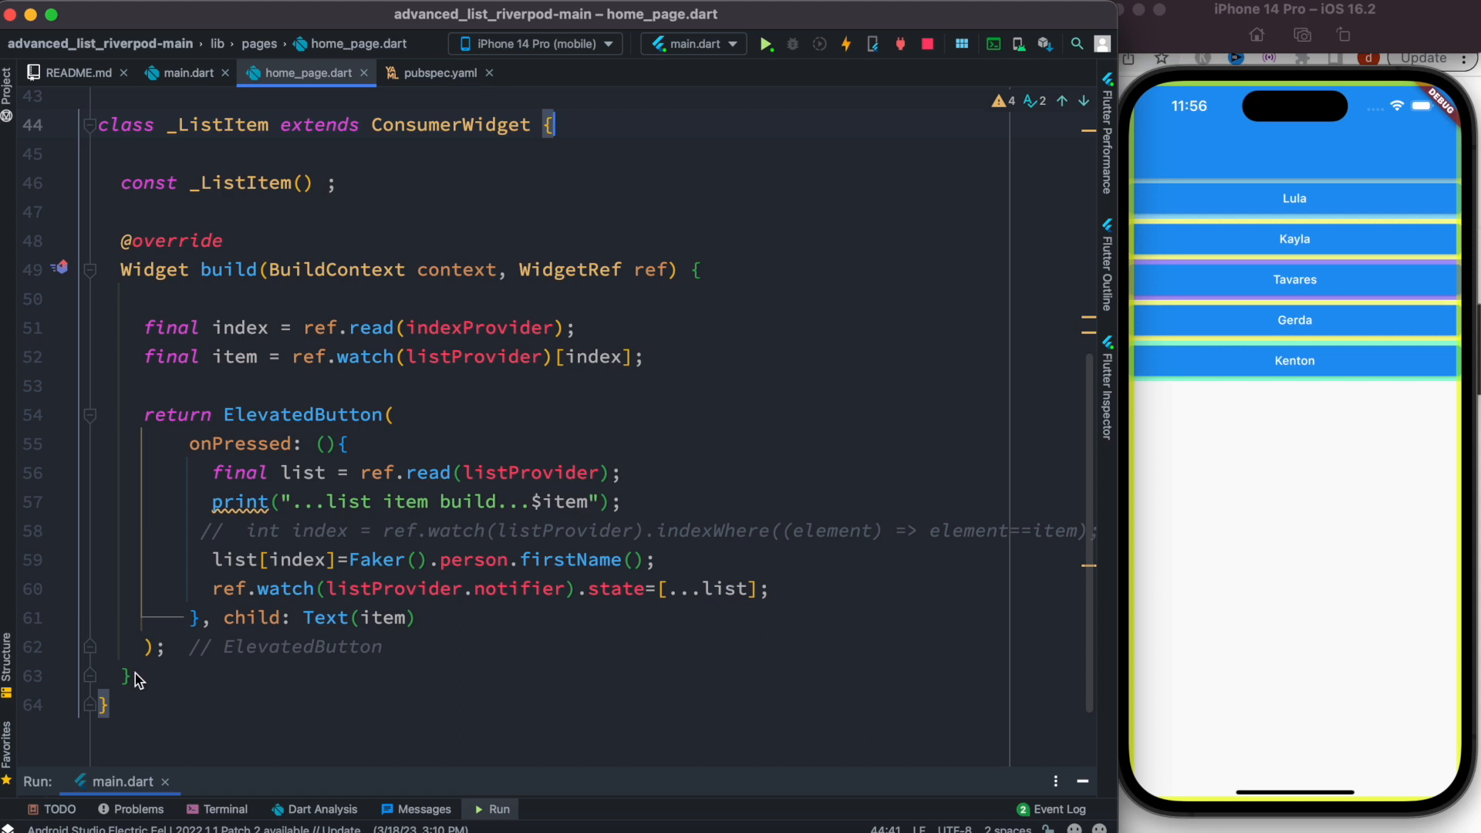
mouse_move(1154, 455)
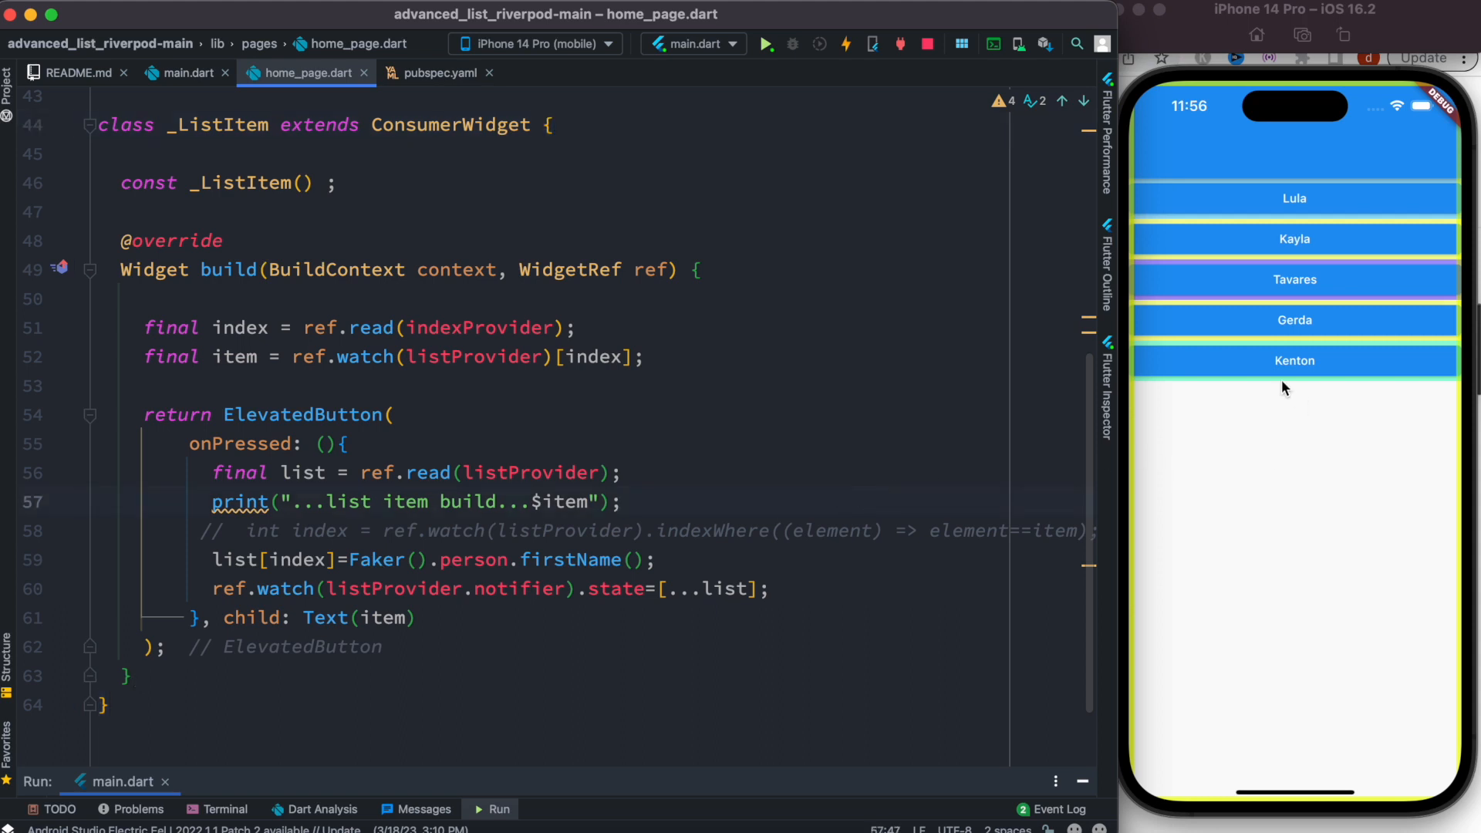
left_click(1294, 361)
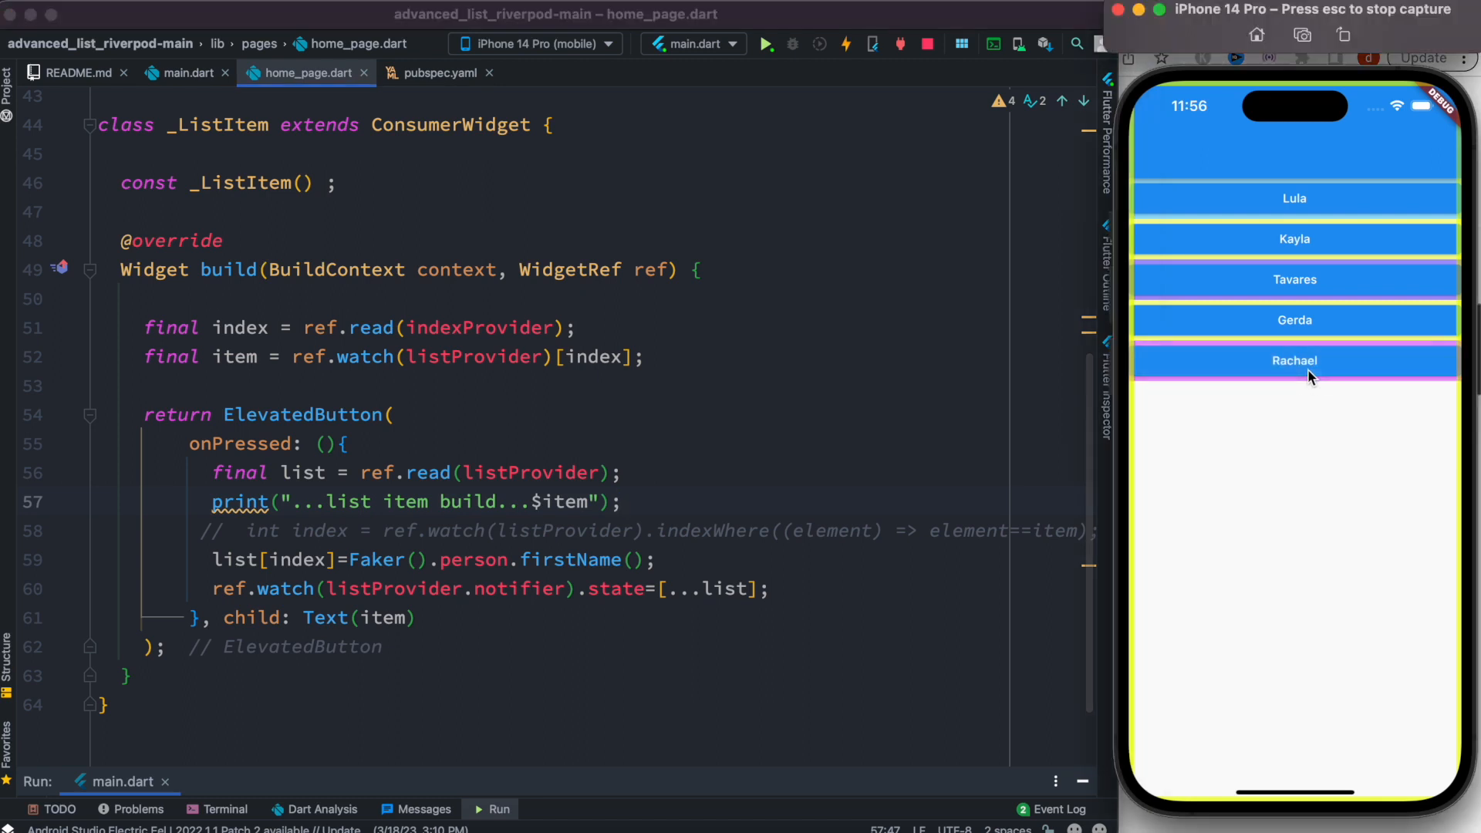
mouse_move(1298, 374)
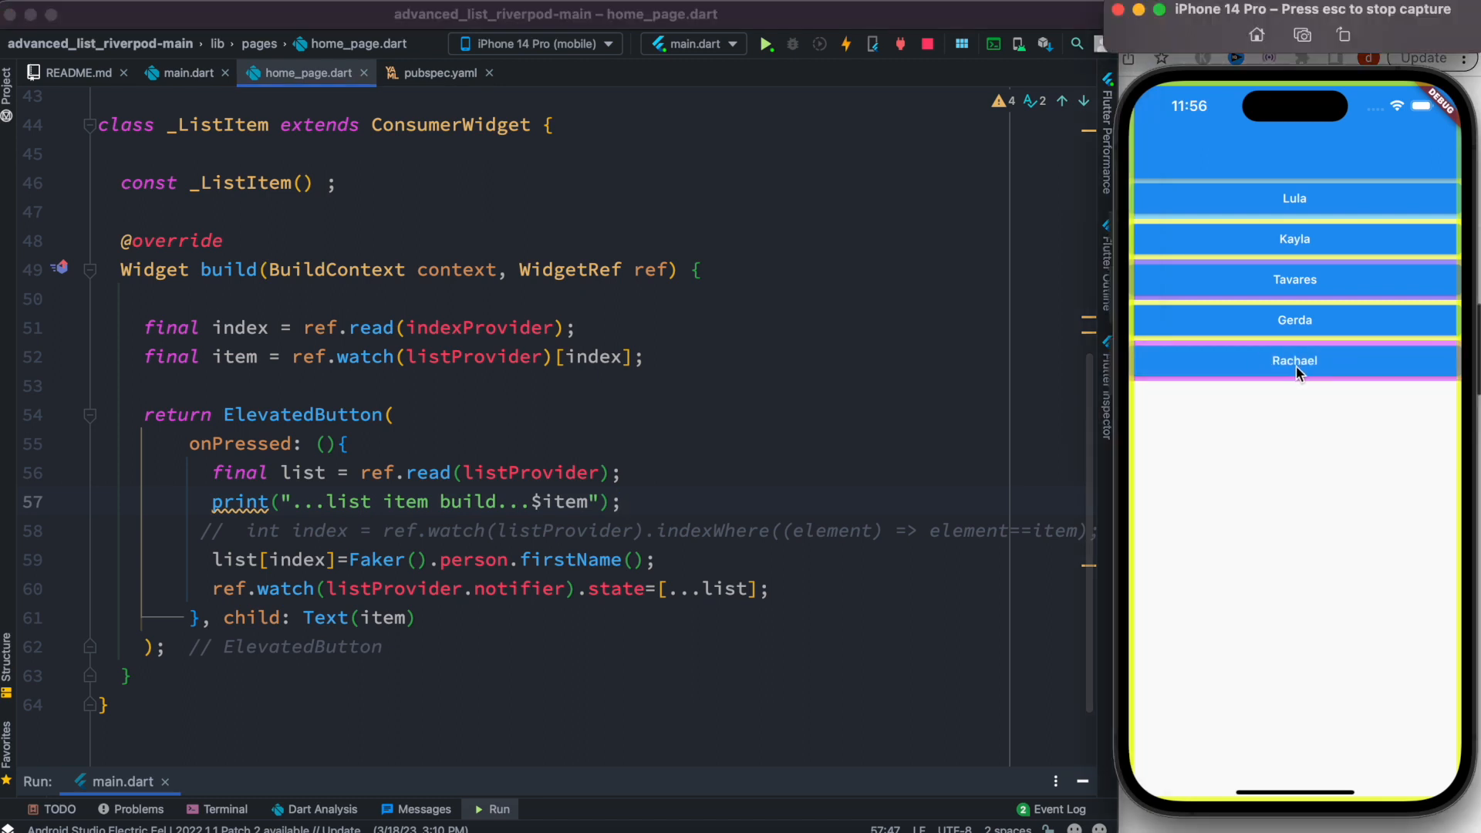
left_click(1294, 361)
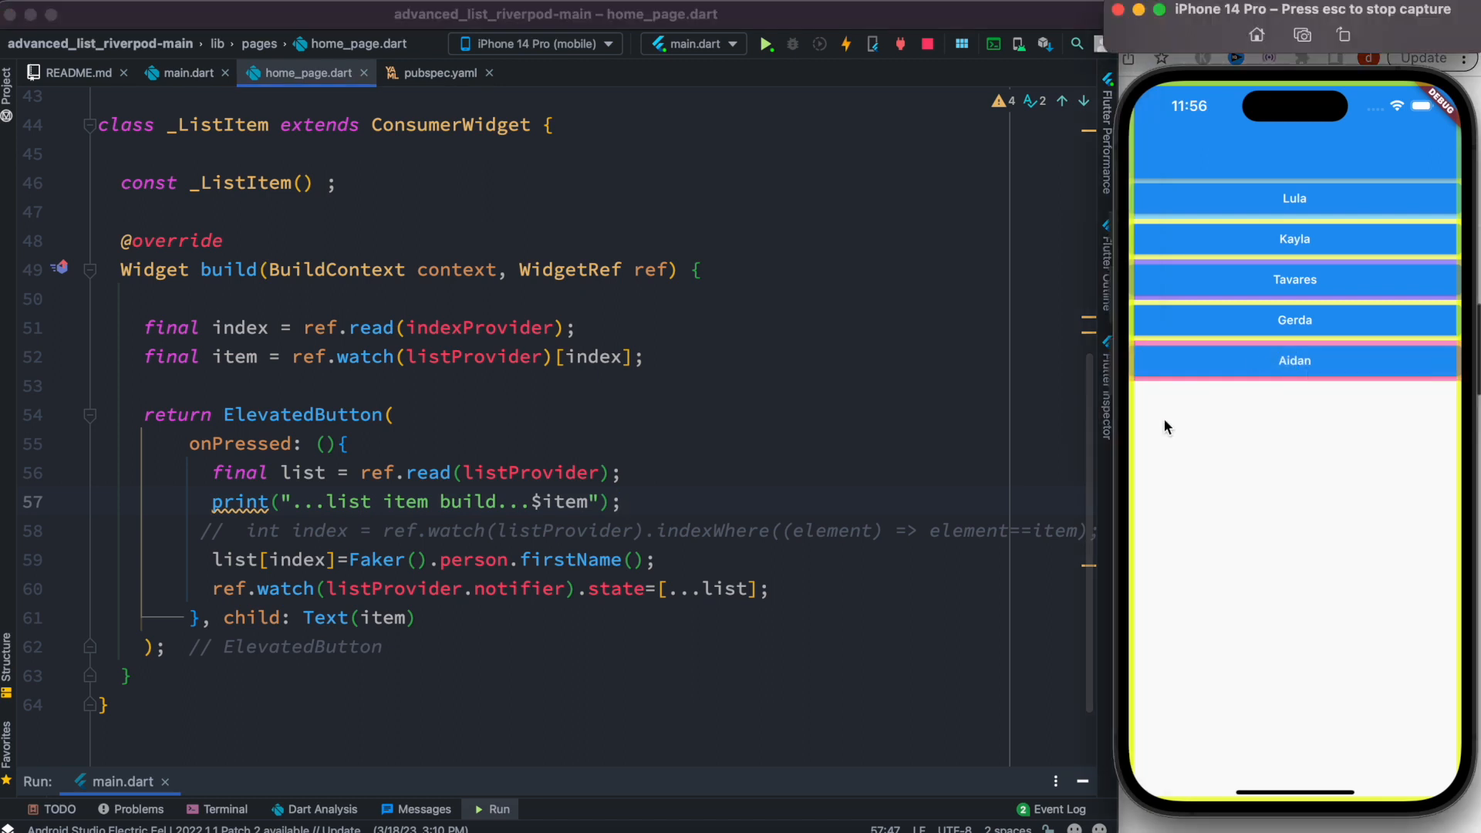
mouse_move(592, 339)
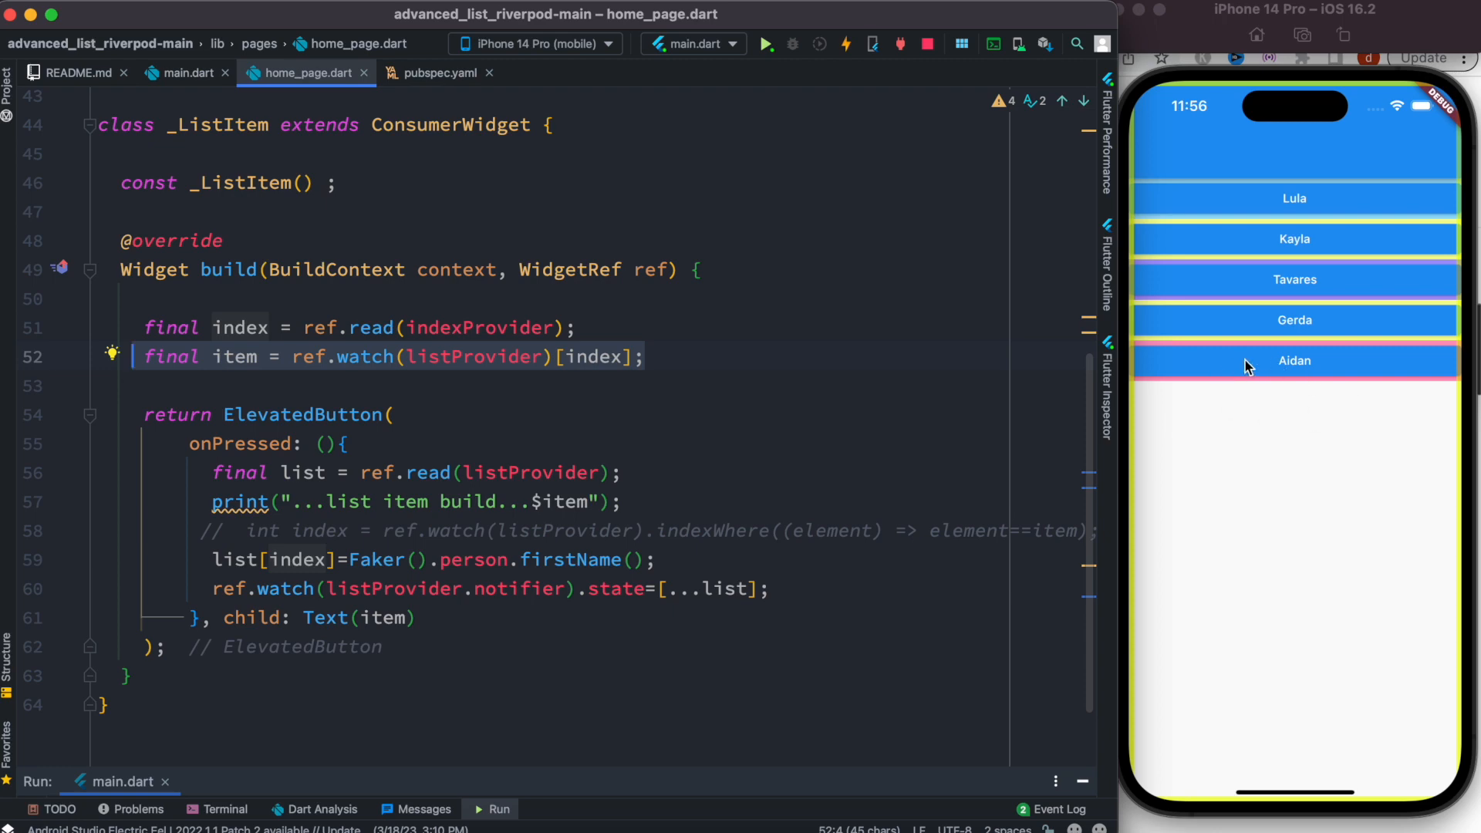
mouse_move(600, 610)
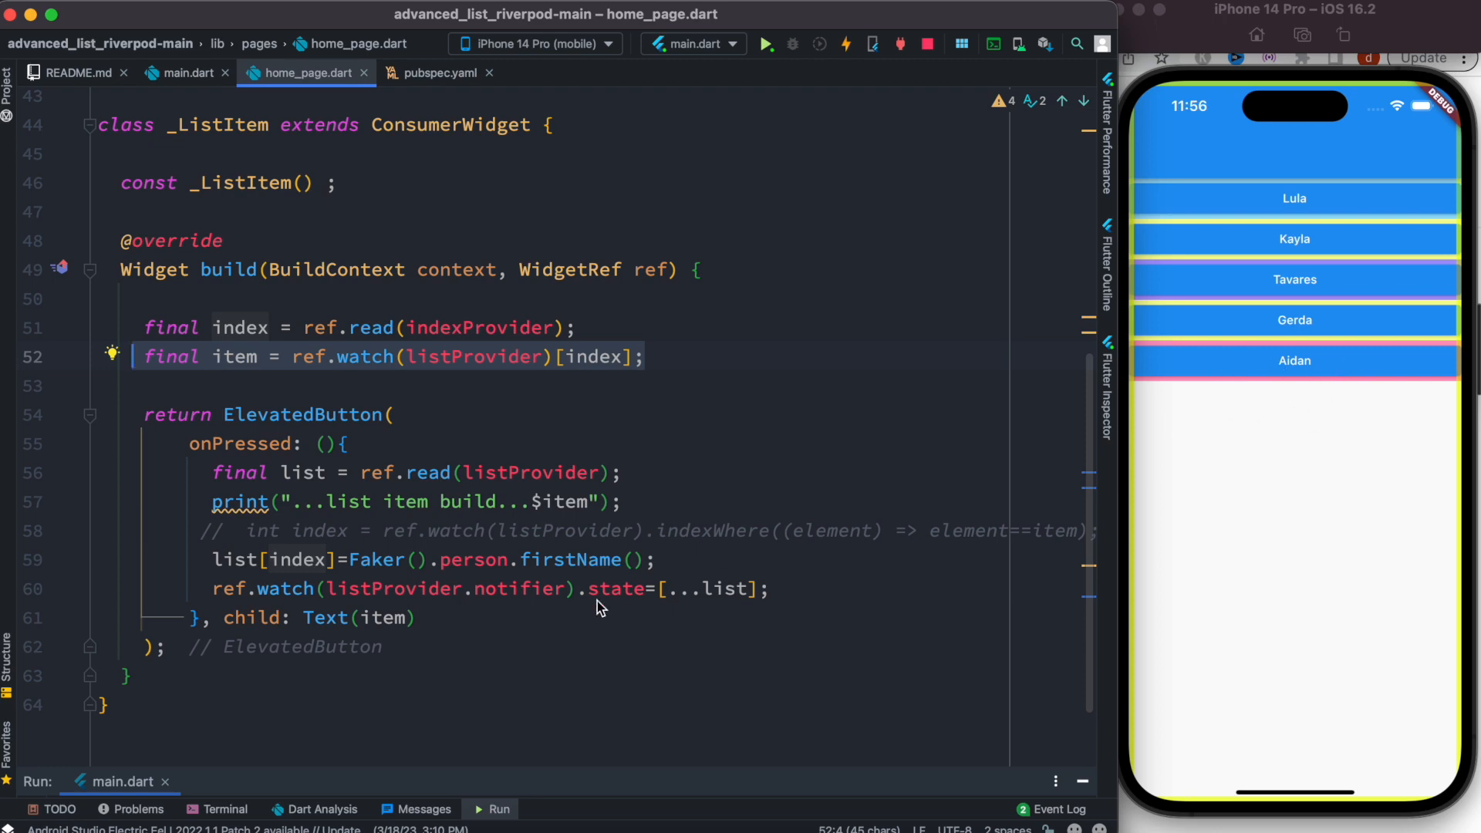
mouse_move(237, 372)
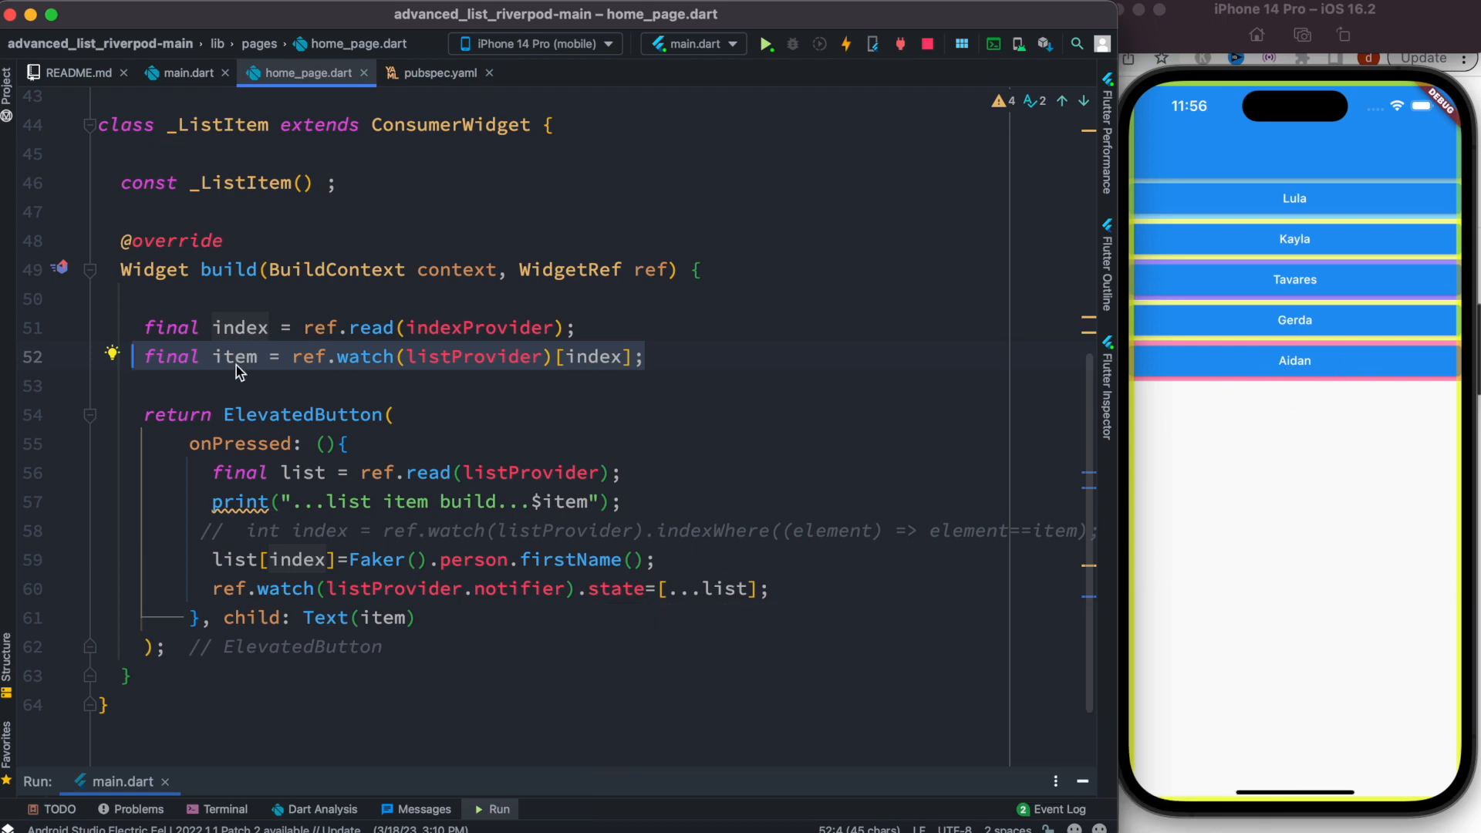
mouse_move(648, 479)
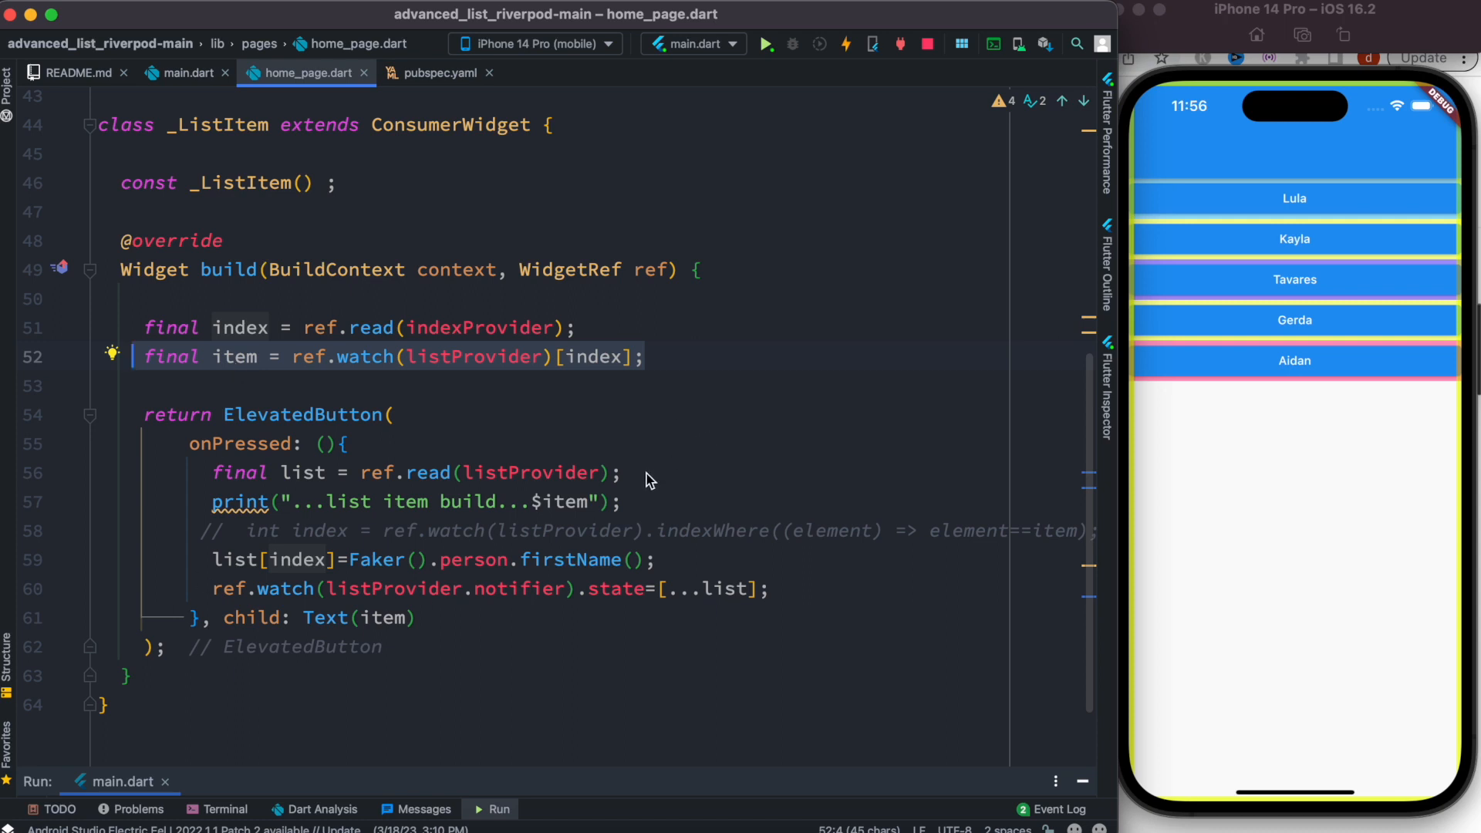
double_click(239, 473)
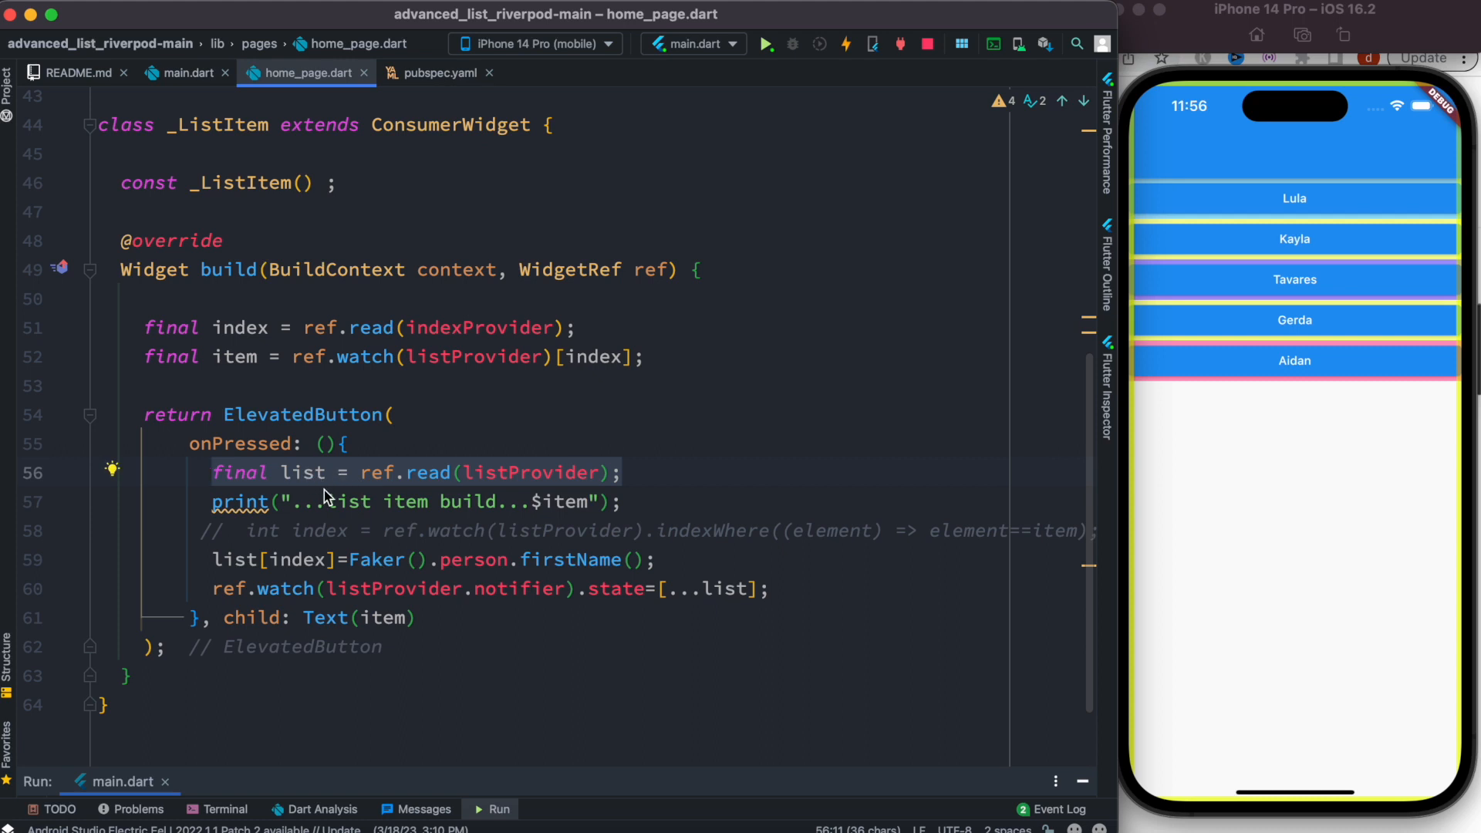
mouse_move(1304, 202)
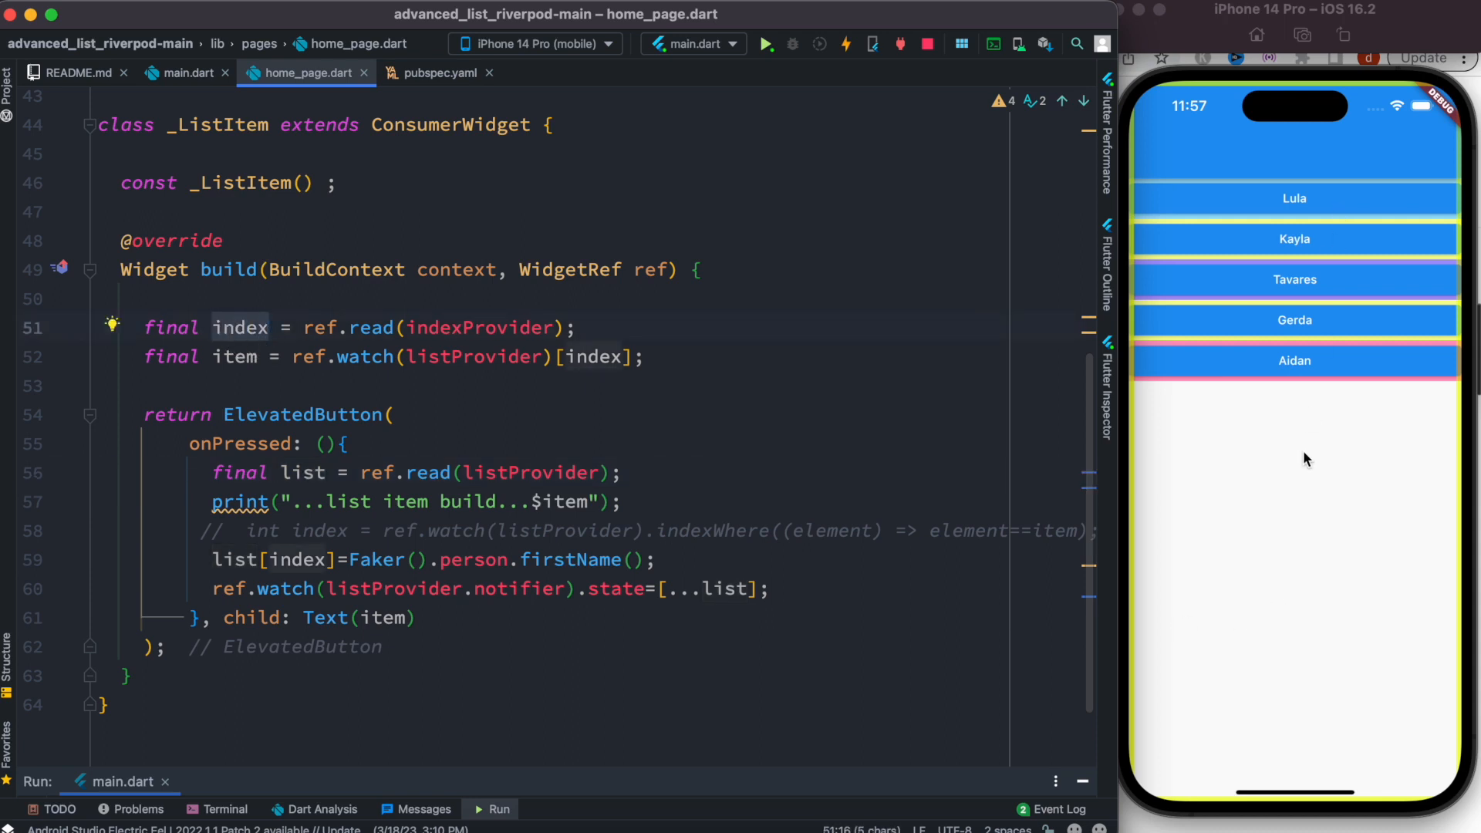
mouse_move(1277, 424)
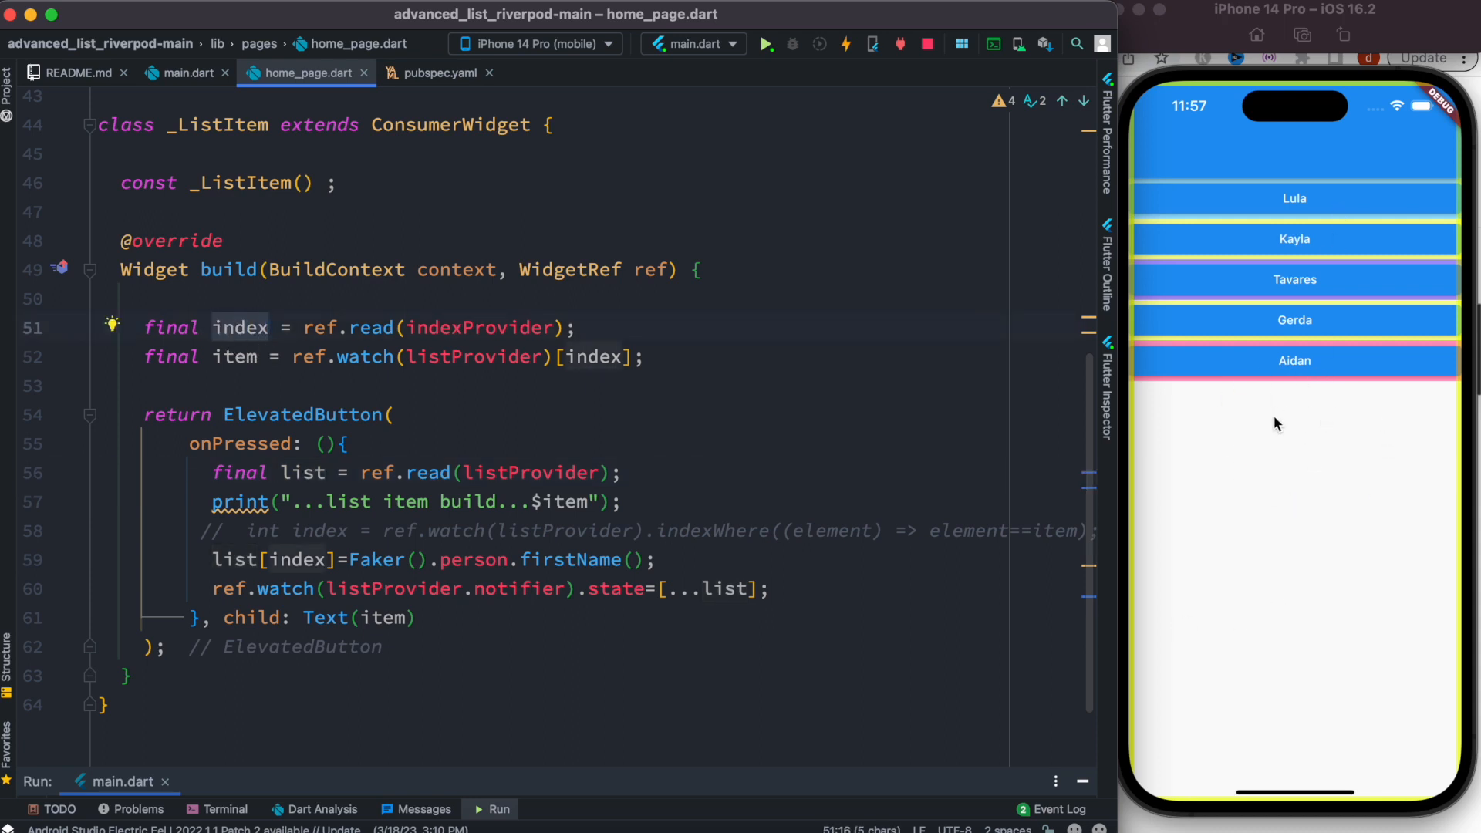
mouse_move(695, 543)
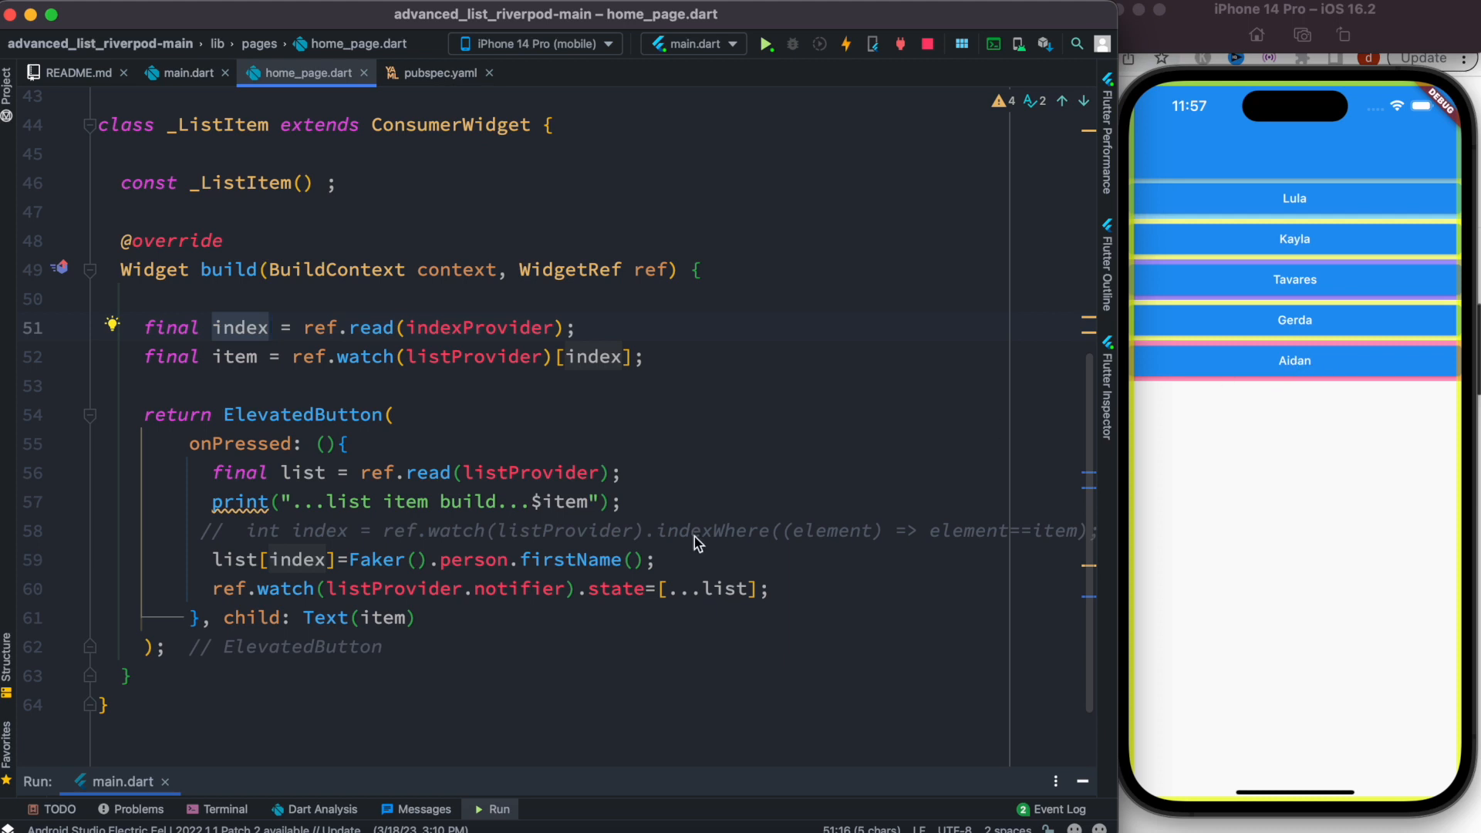
mouse_move(608, 580)
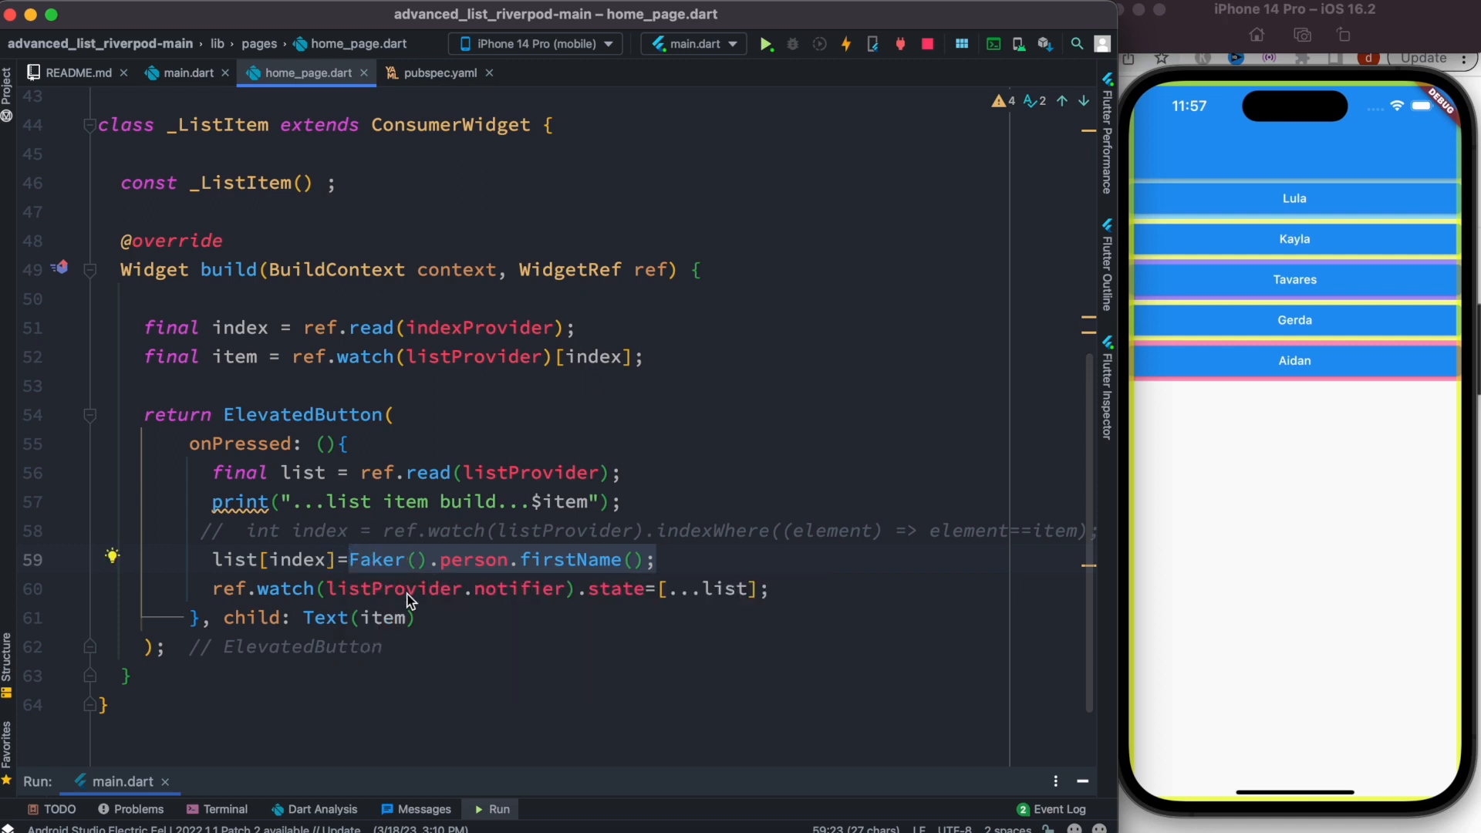
mouse_move(570, 589)
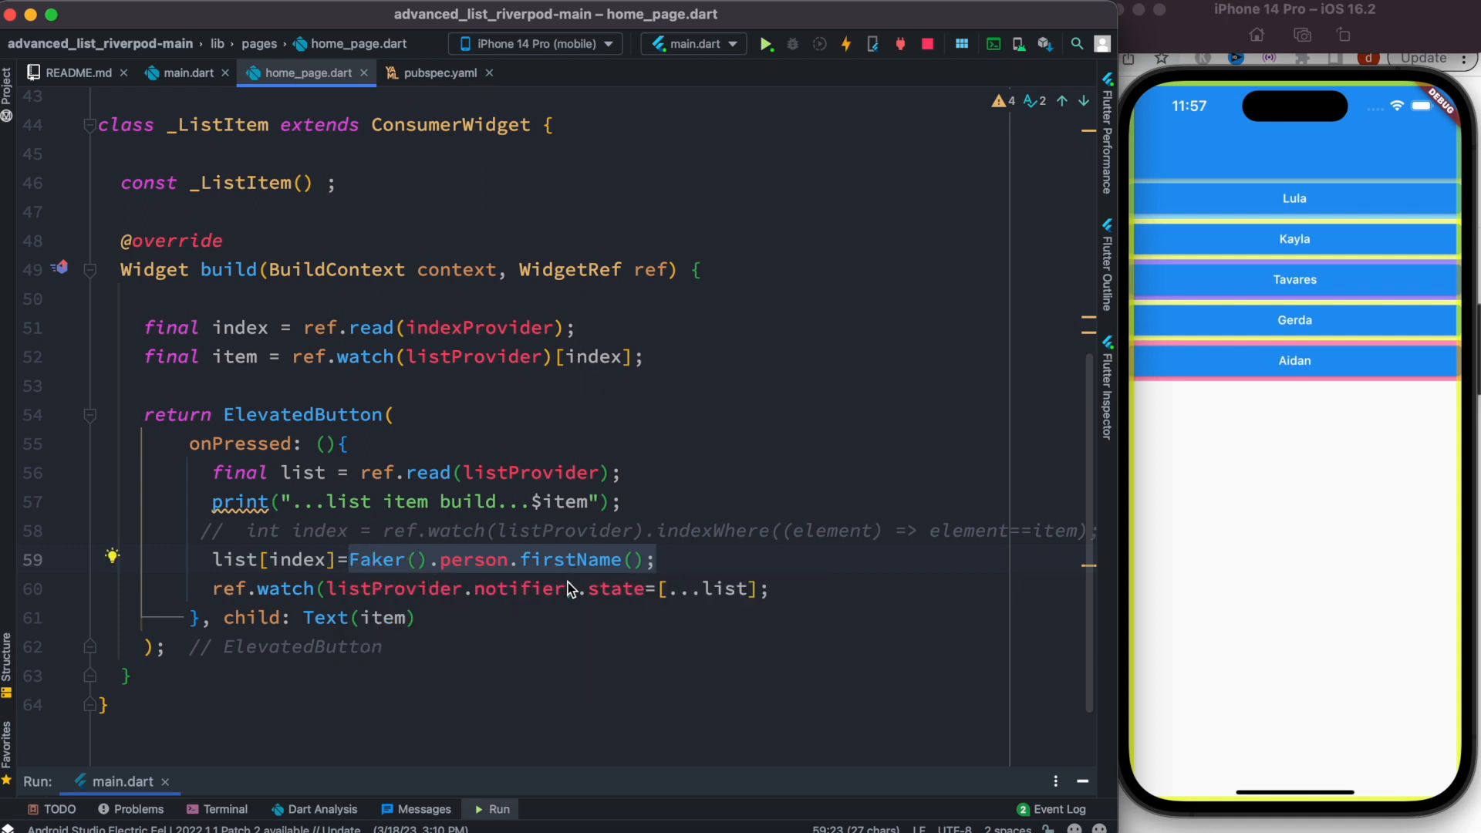
mouse_move(534, 576)
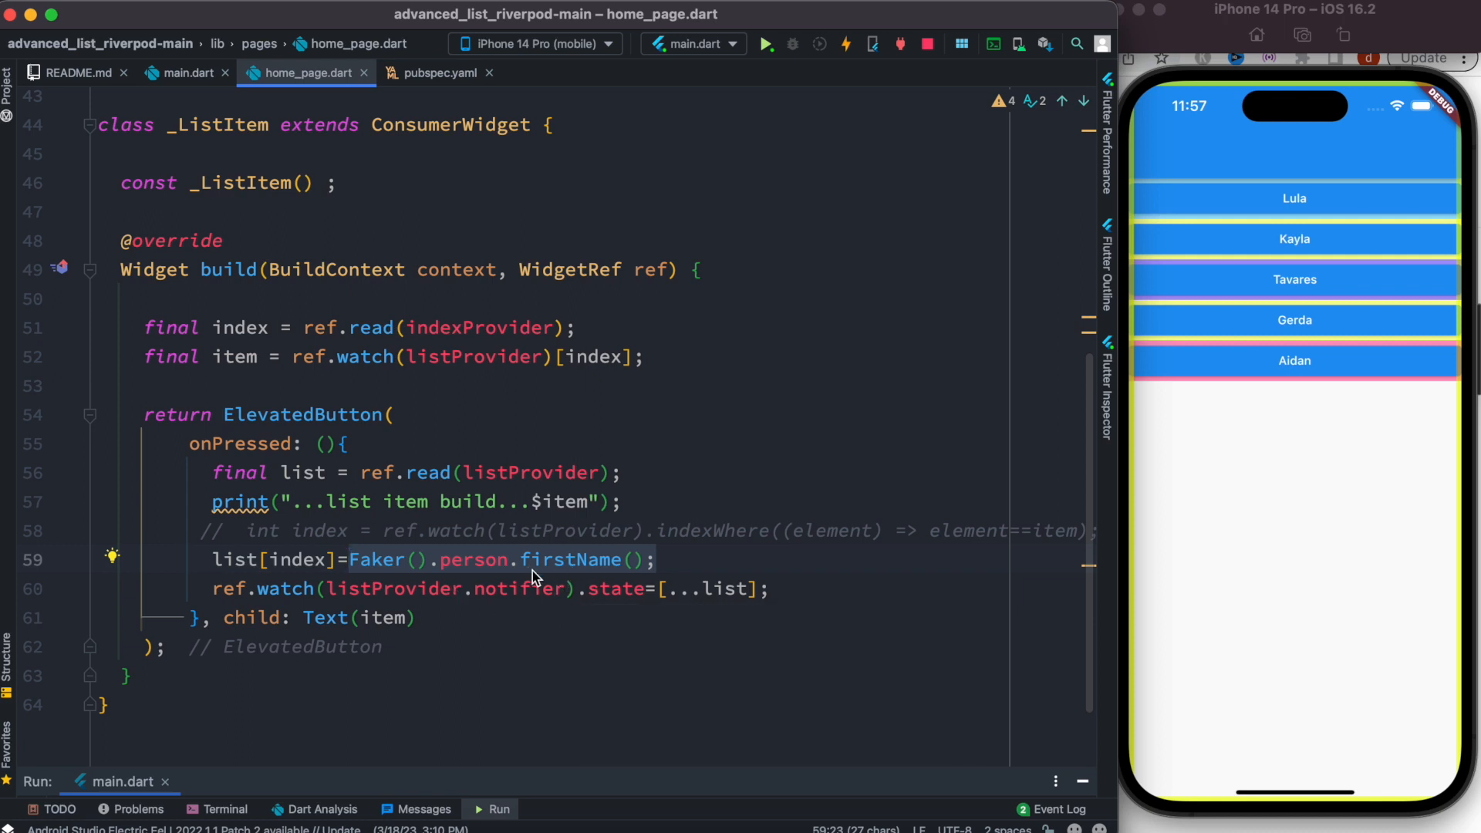
mouse_move(463, 589)
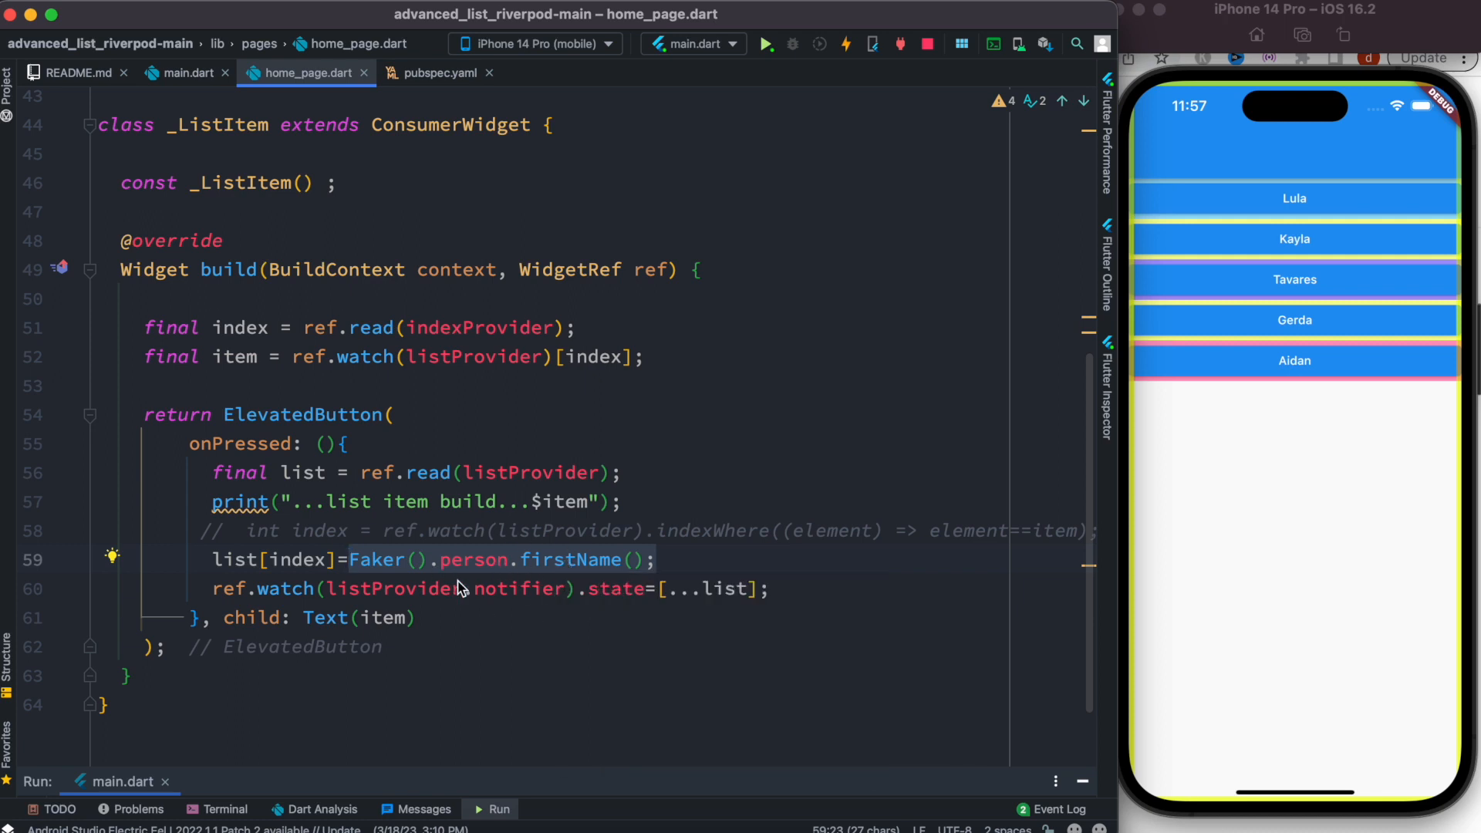
mouse_move(528, 571)
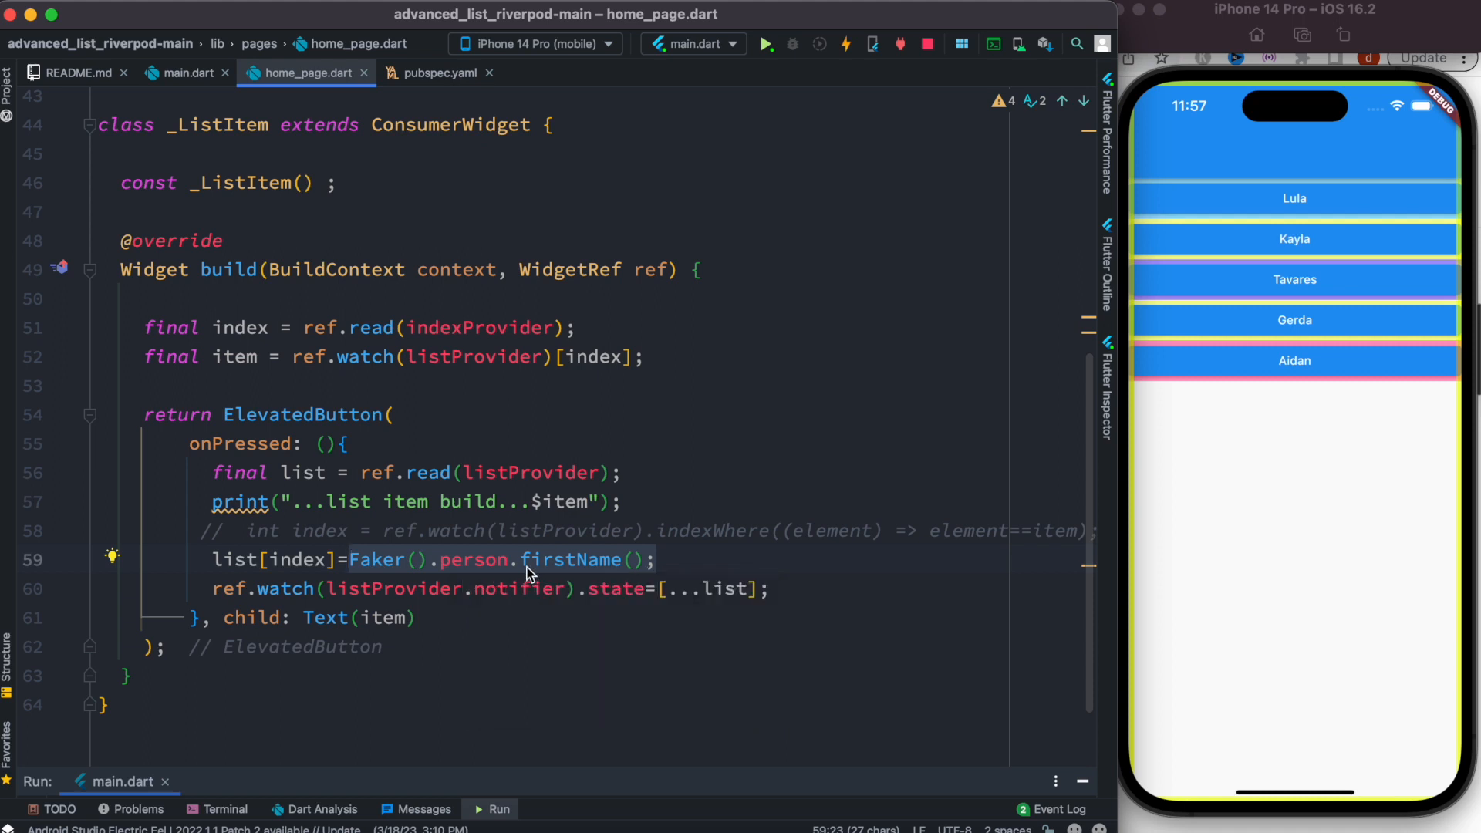
mouse_move(302, 583)
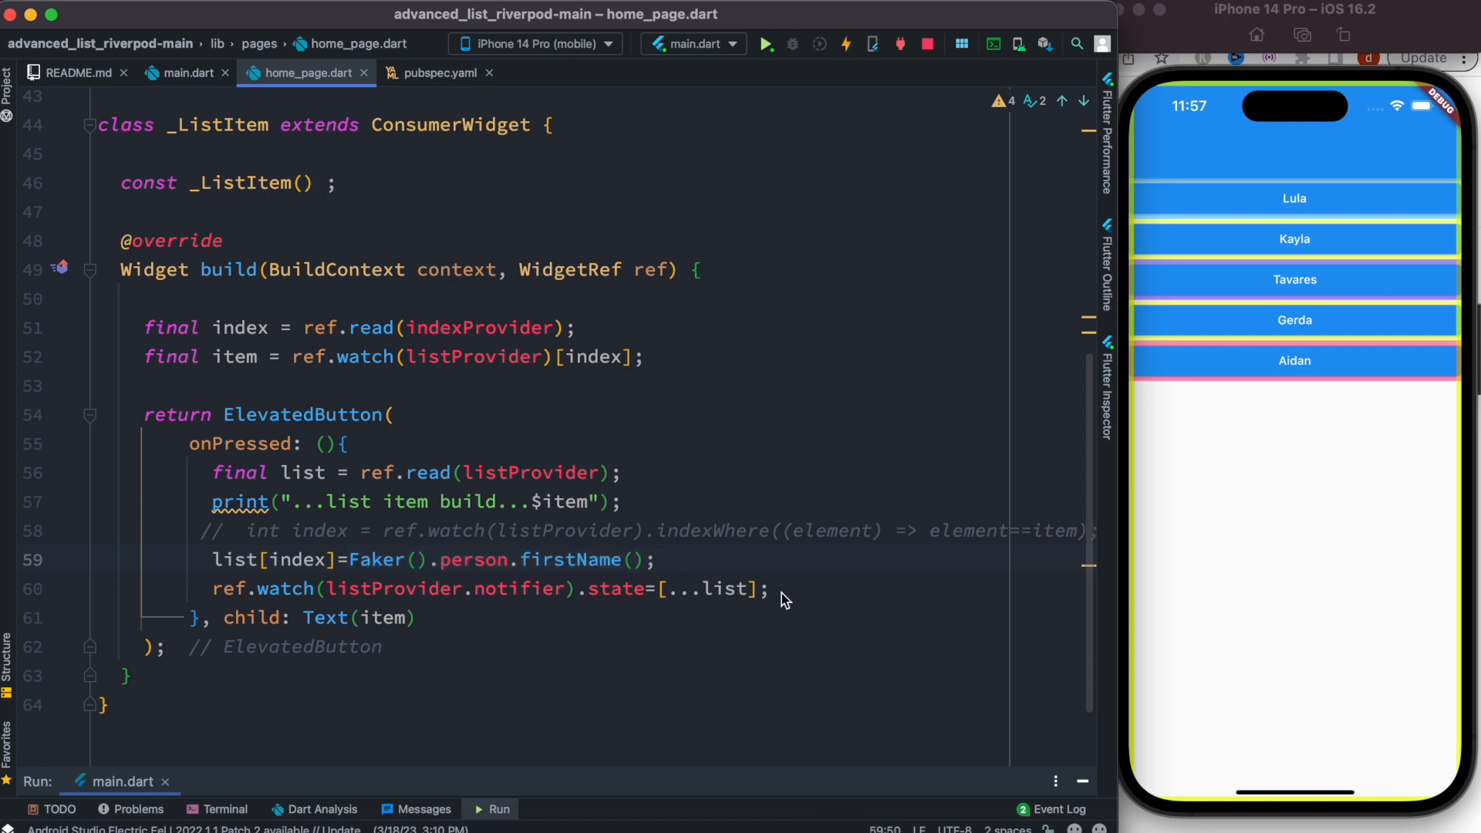
double_click(284, 590)
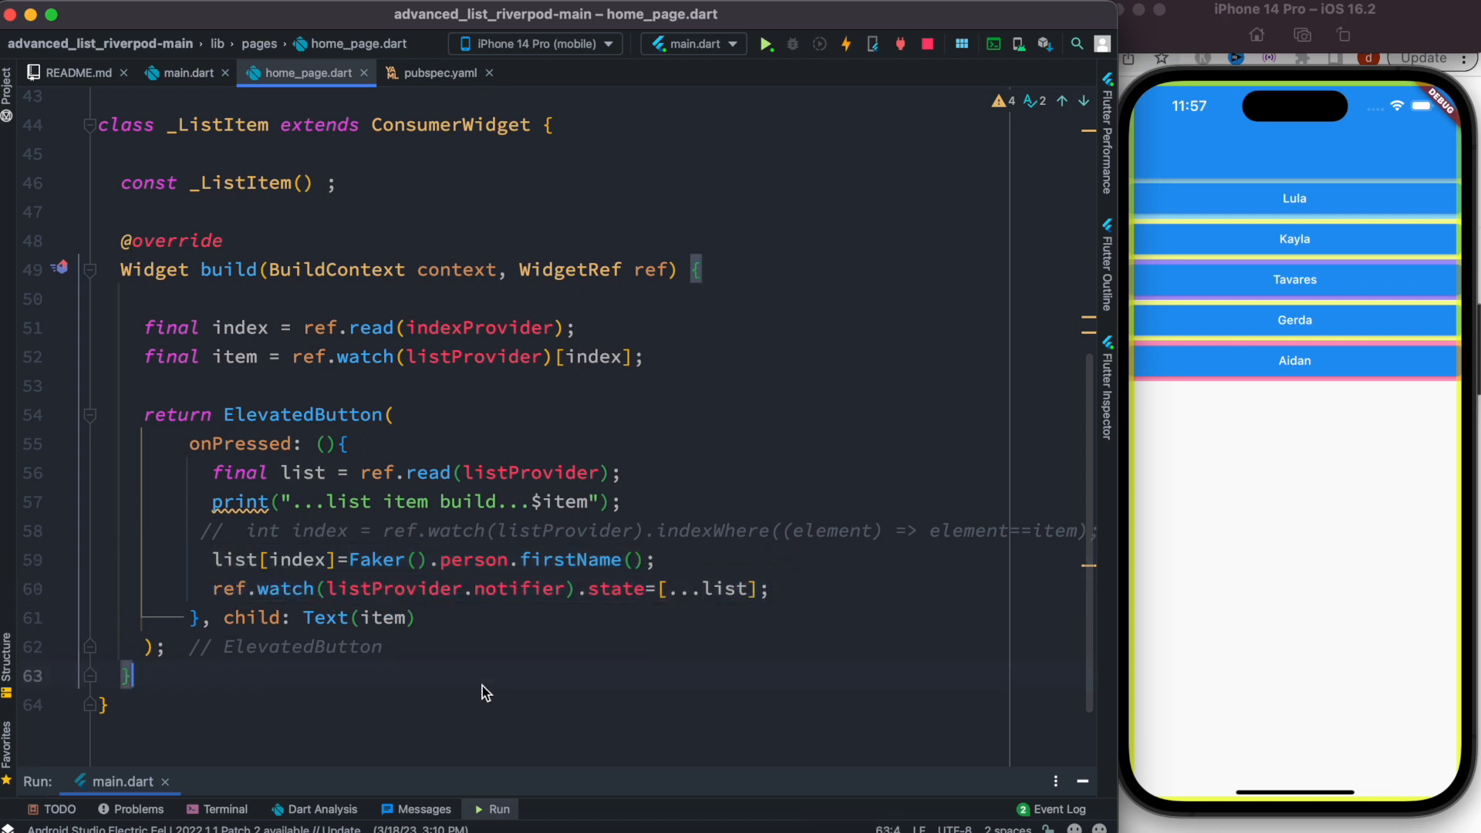
mouse_move(379, 607)
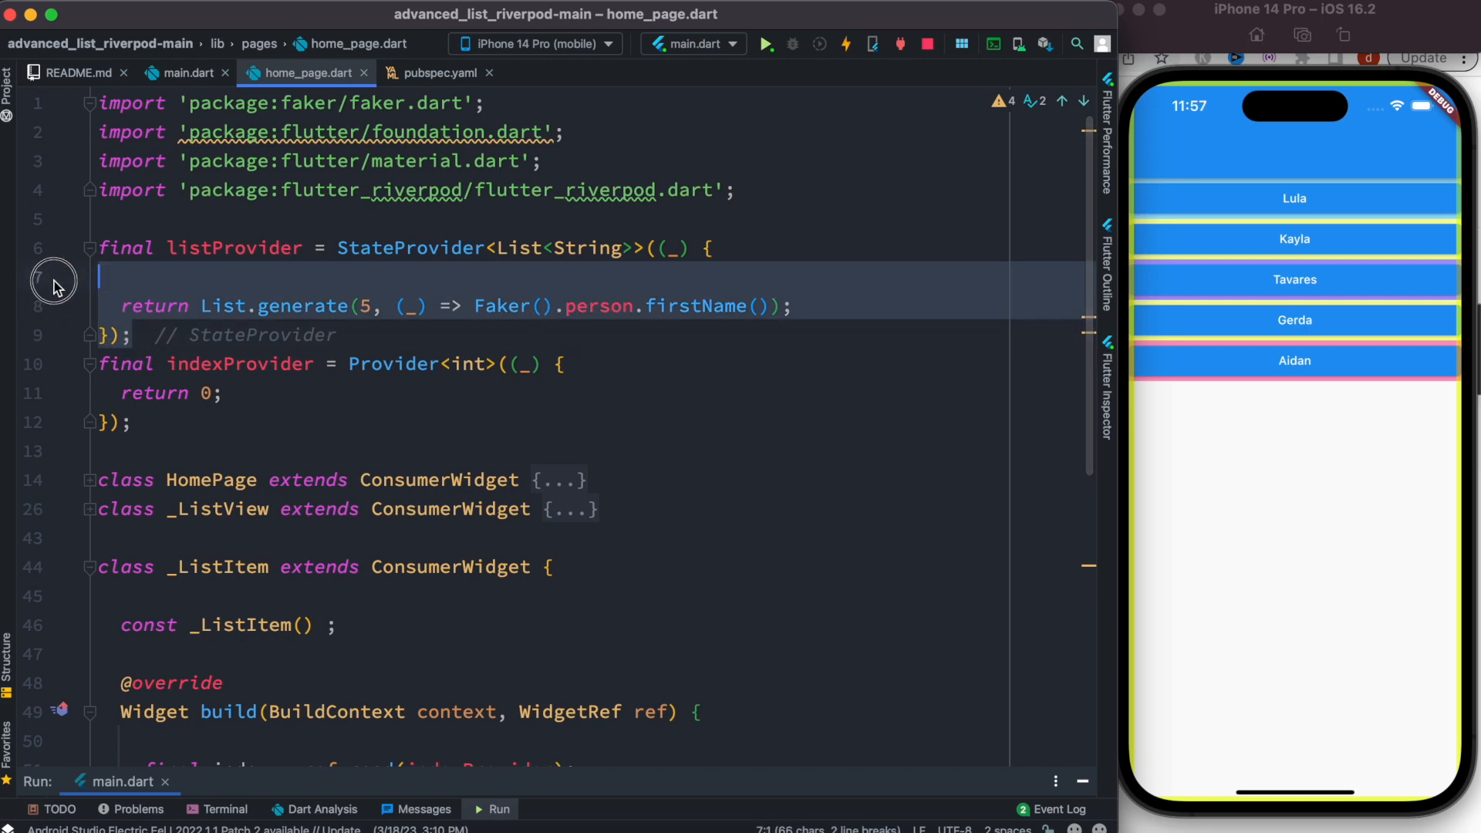
scroll("down", 3)
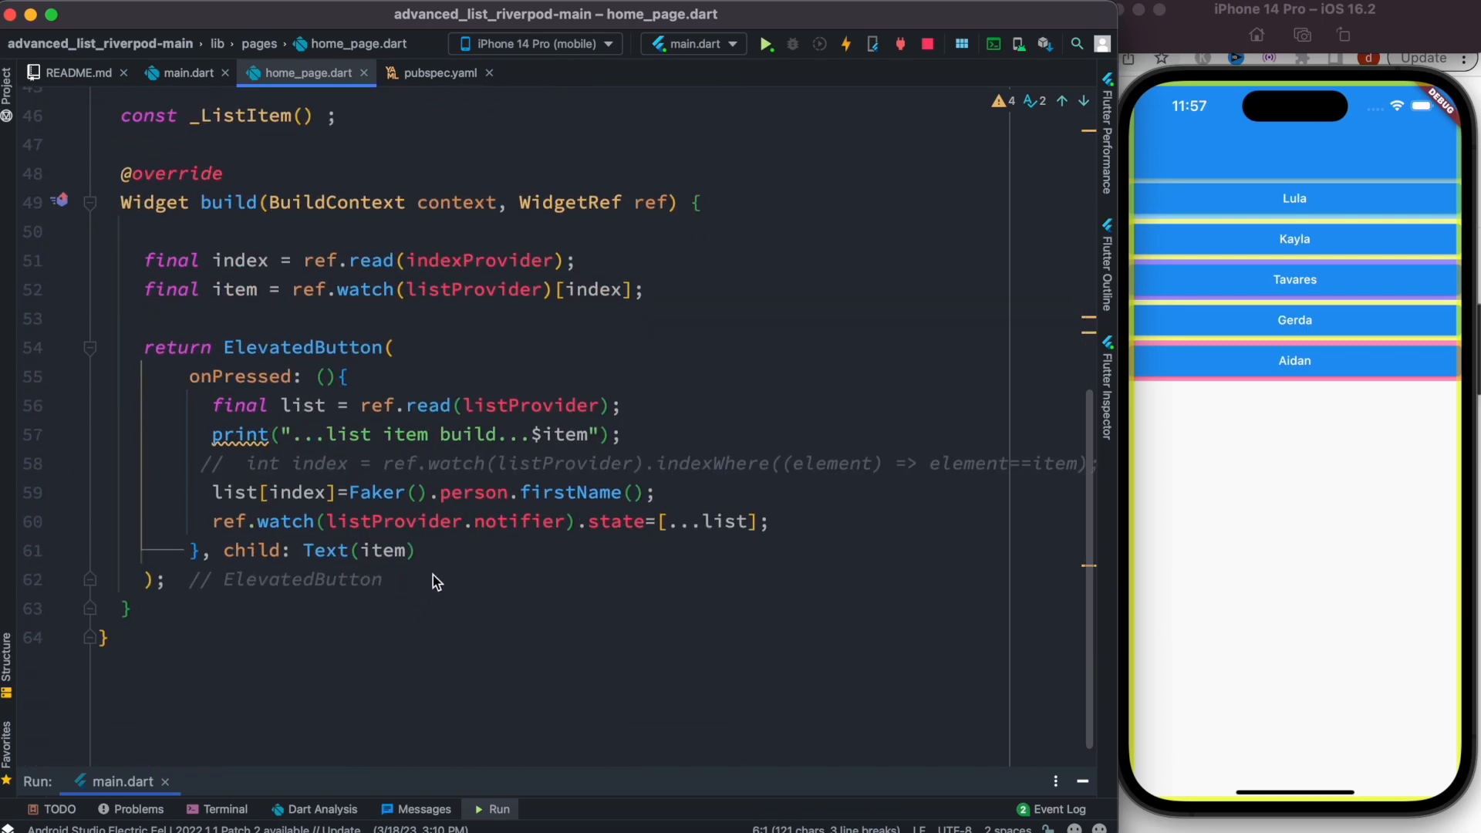
mouse_move(456, 654)
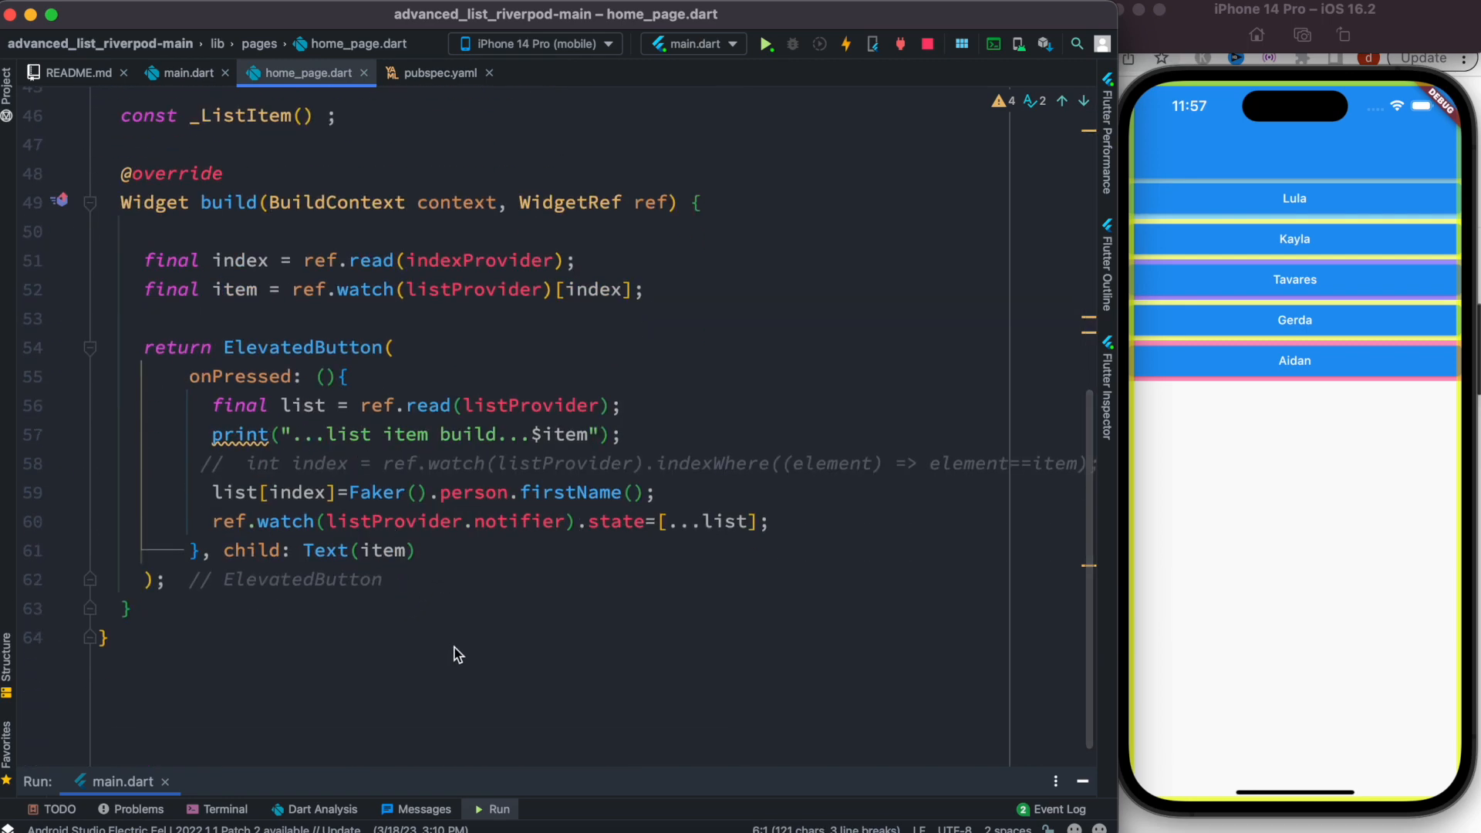
mouse_move(623, 507)
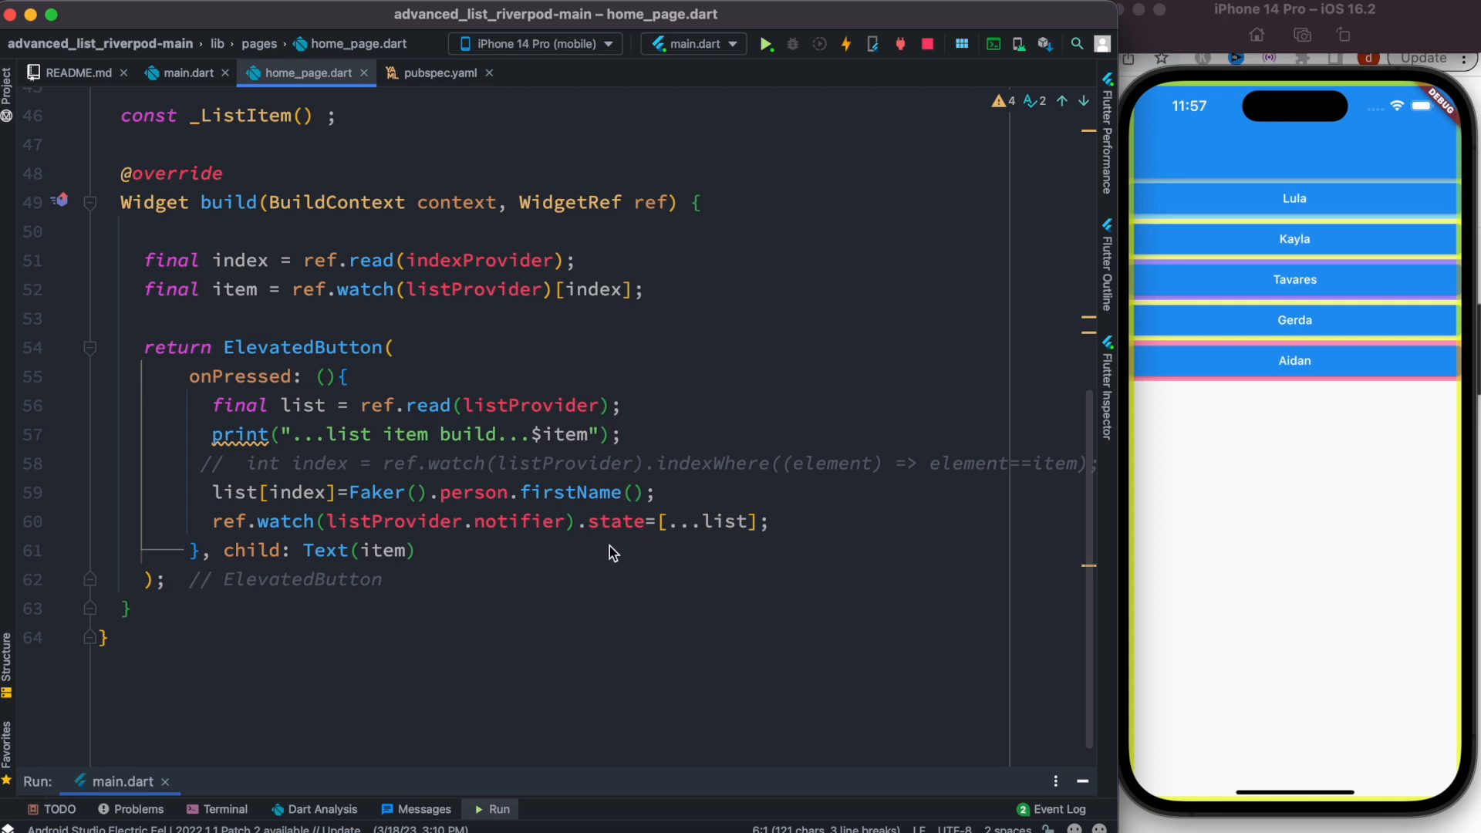
double_click(616, 521)
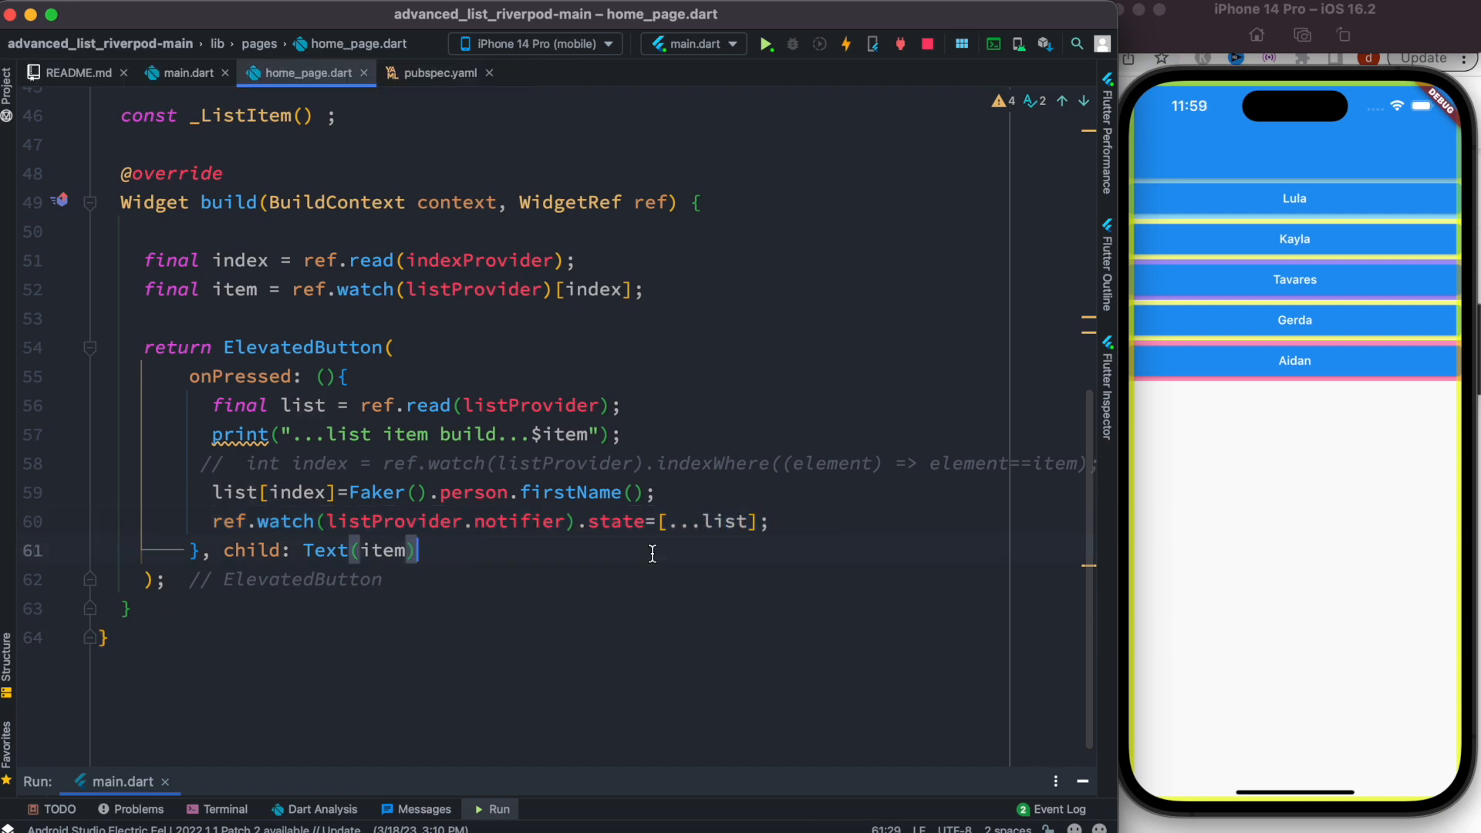
mouse_move(688, 543)
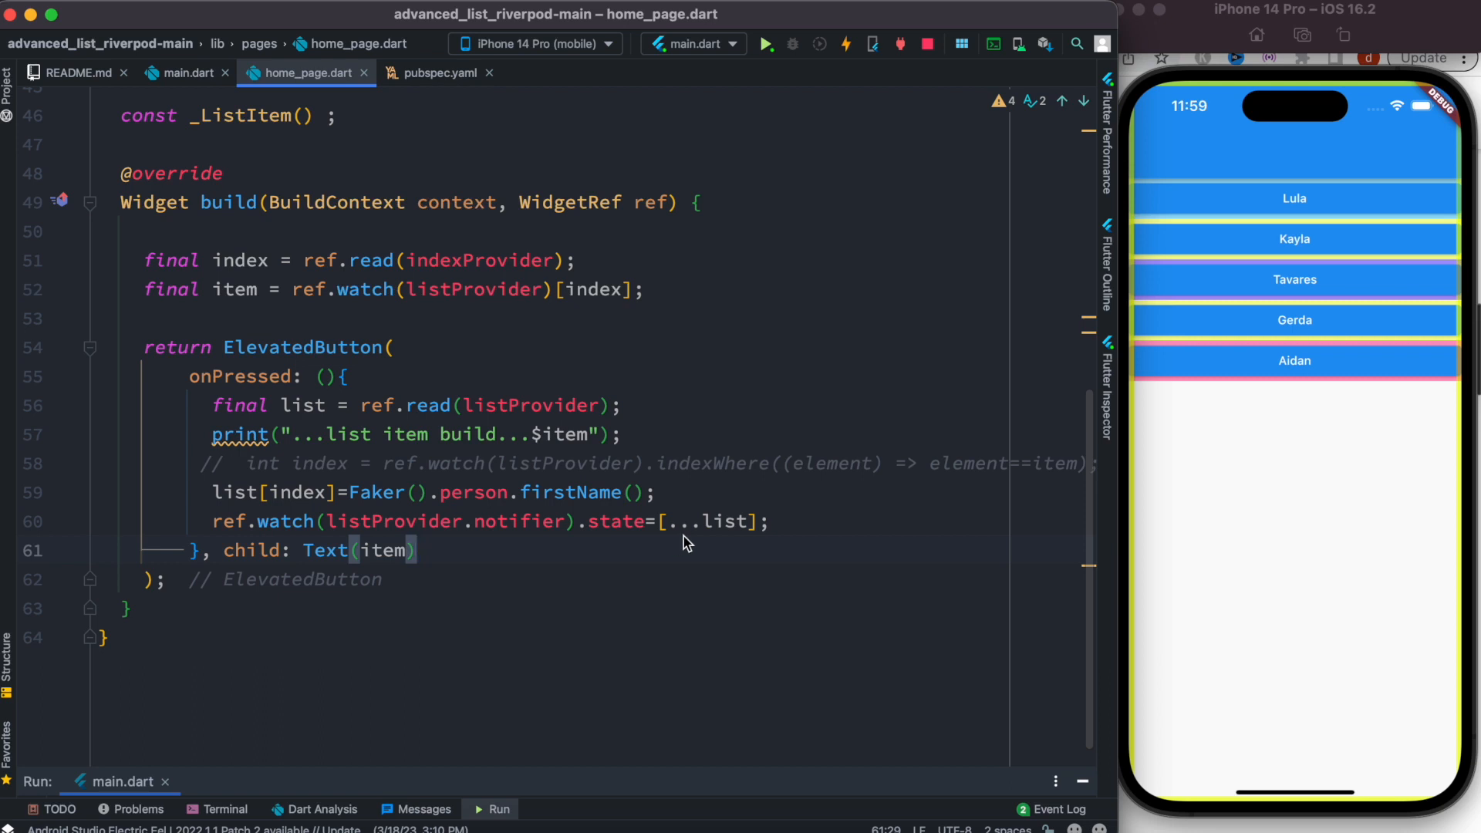
mouse_move(679, 524)
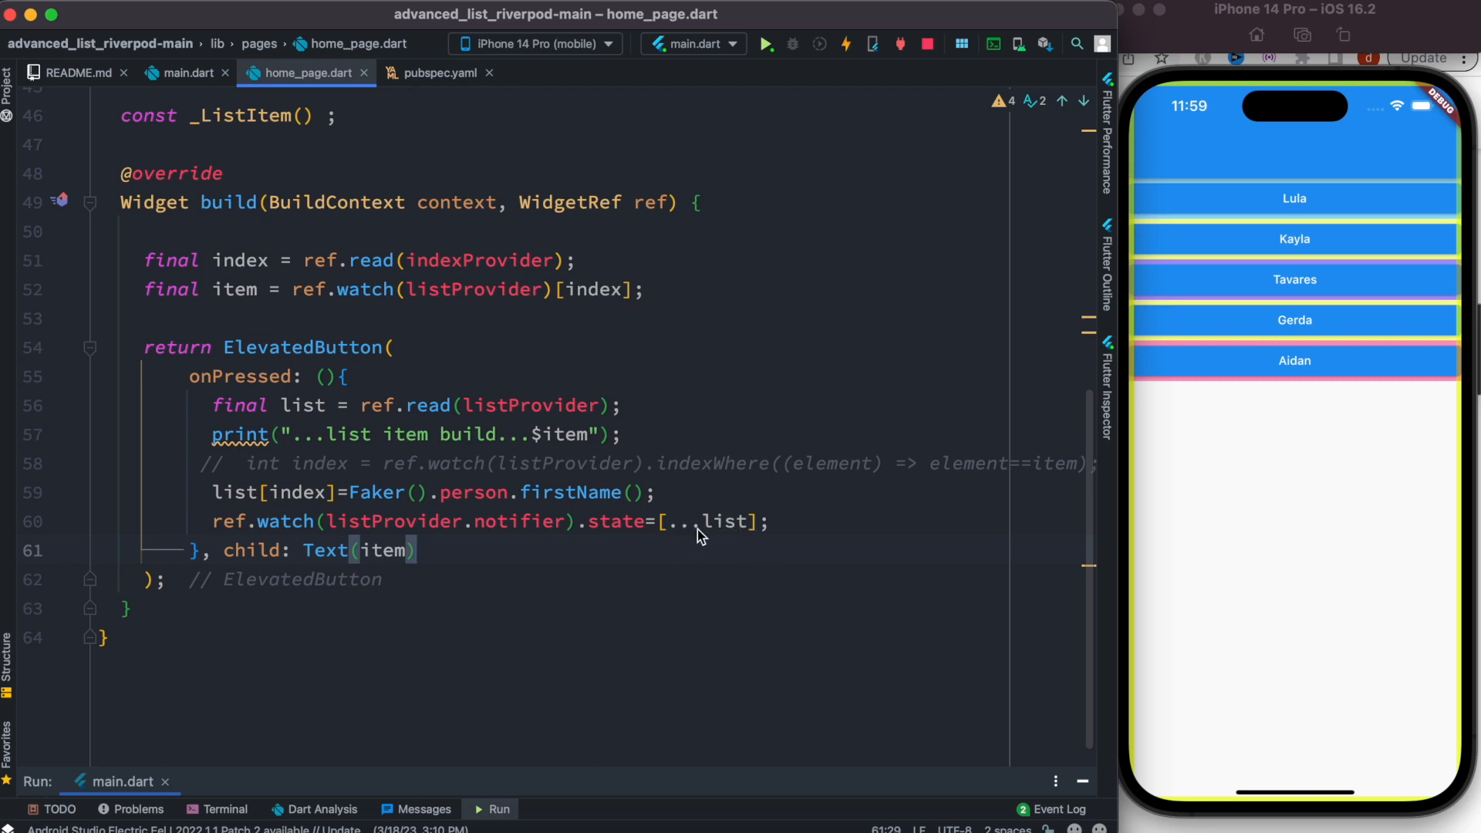
double_click(225, 521)
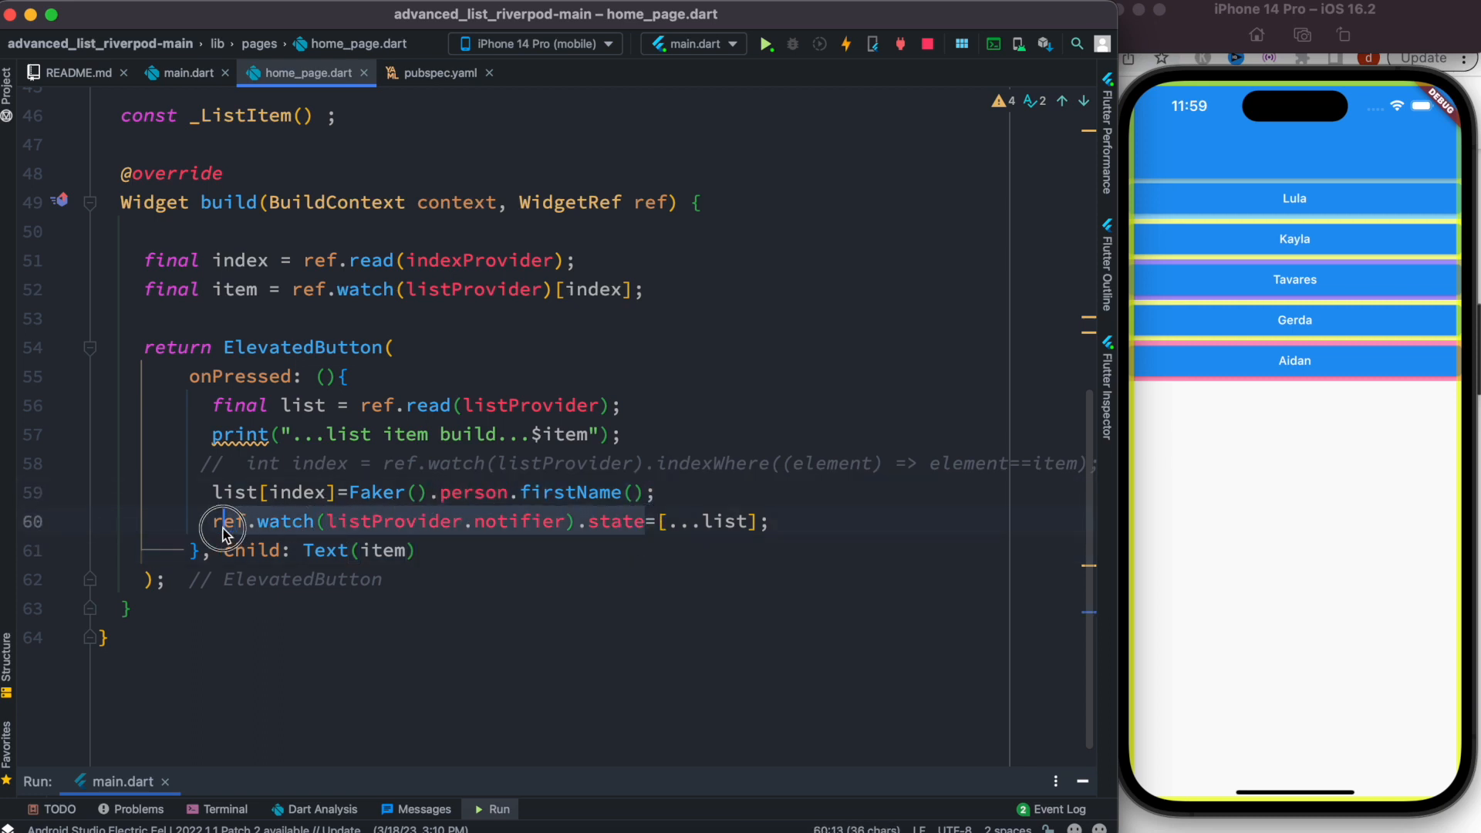
left_click(226, 521)
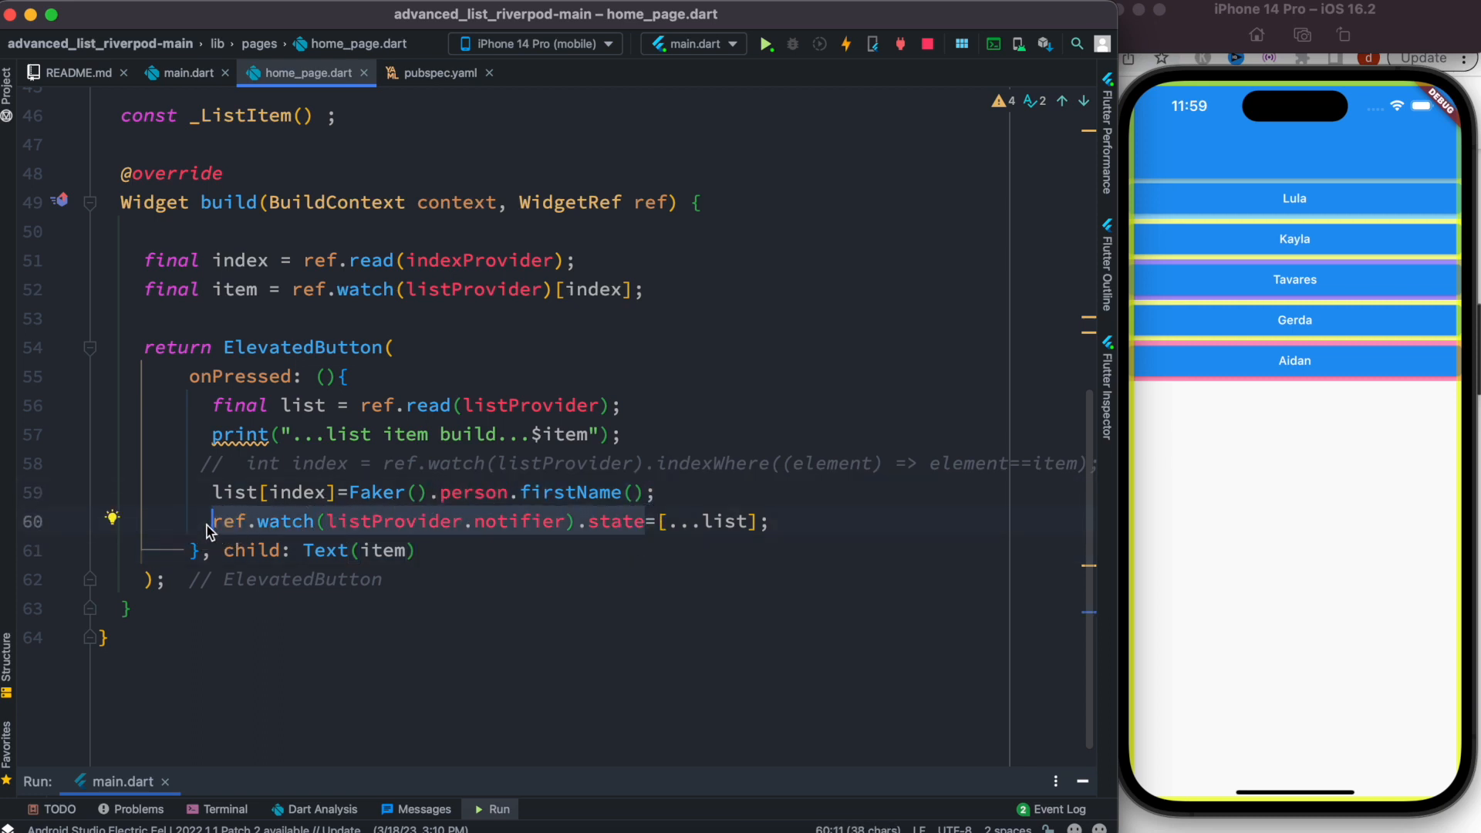